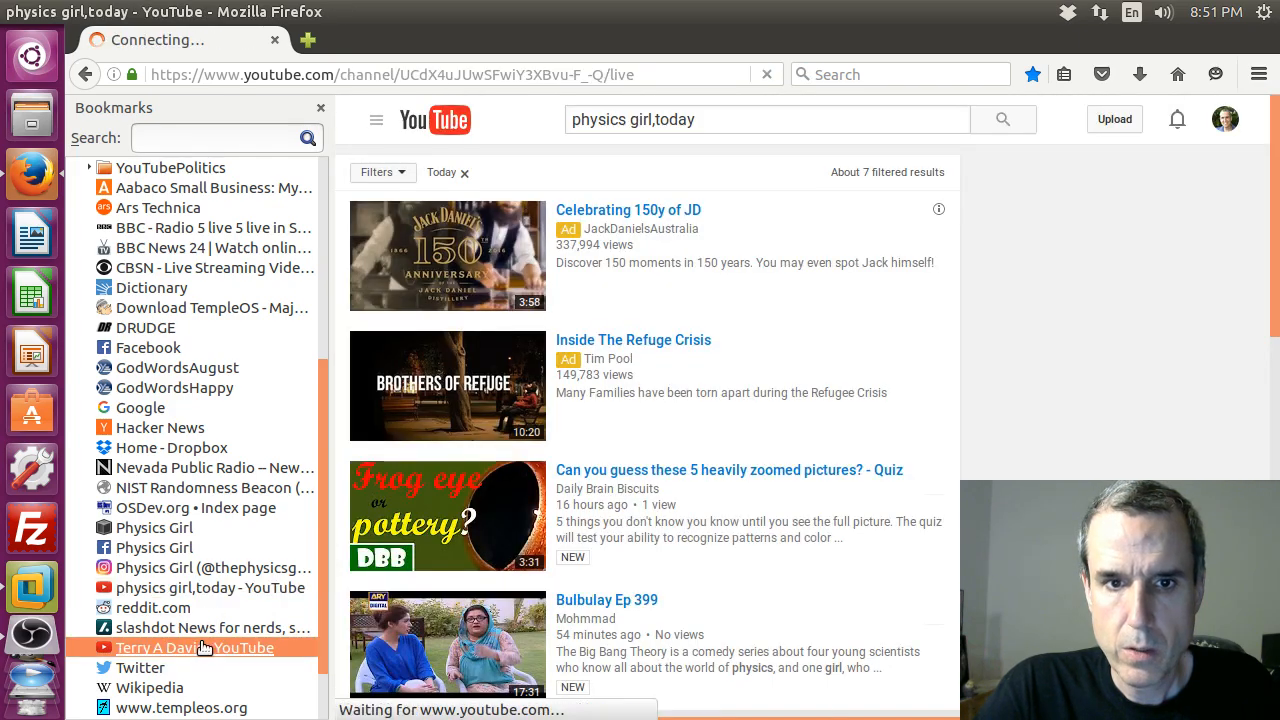
Switch from the Firefox YouTube page to the VMware window running TempleOS
click(194, 648)
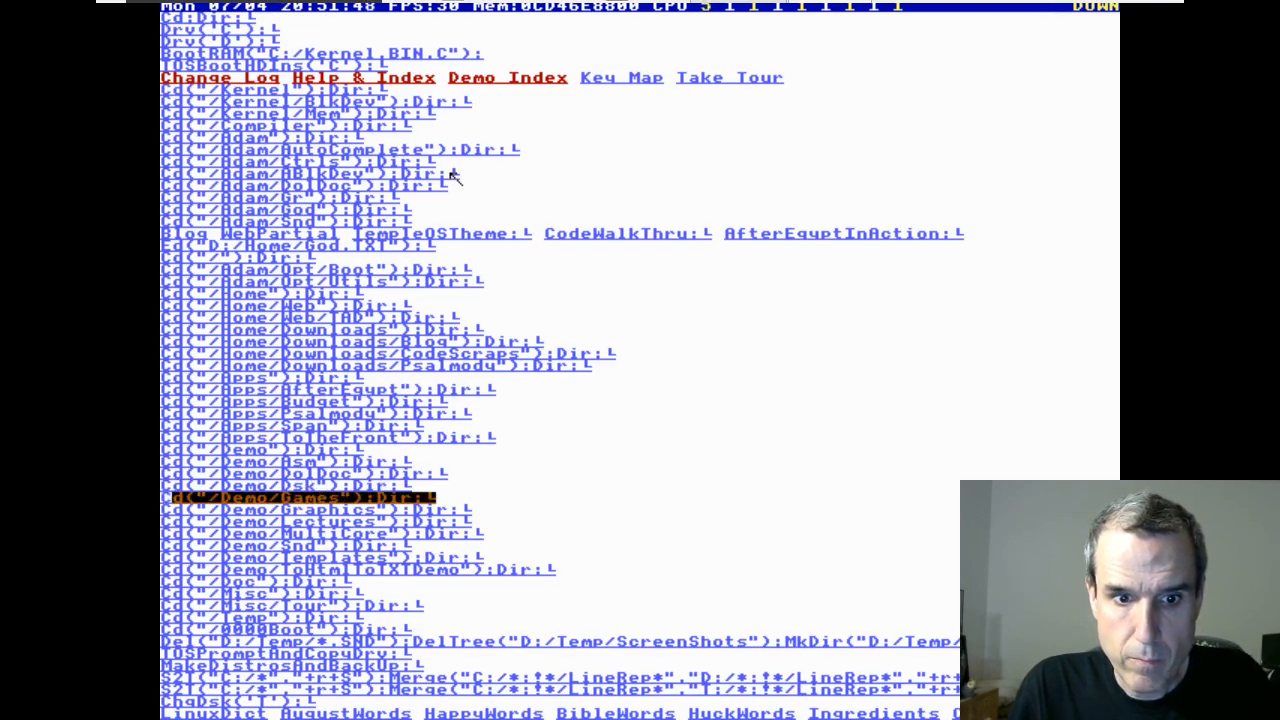
List the Demo/Games directory and run Rocket.CPP.Z from it
key(Return)
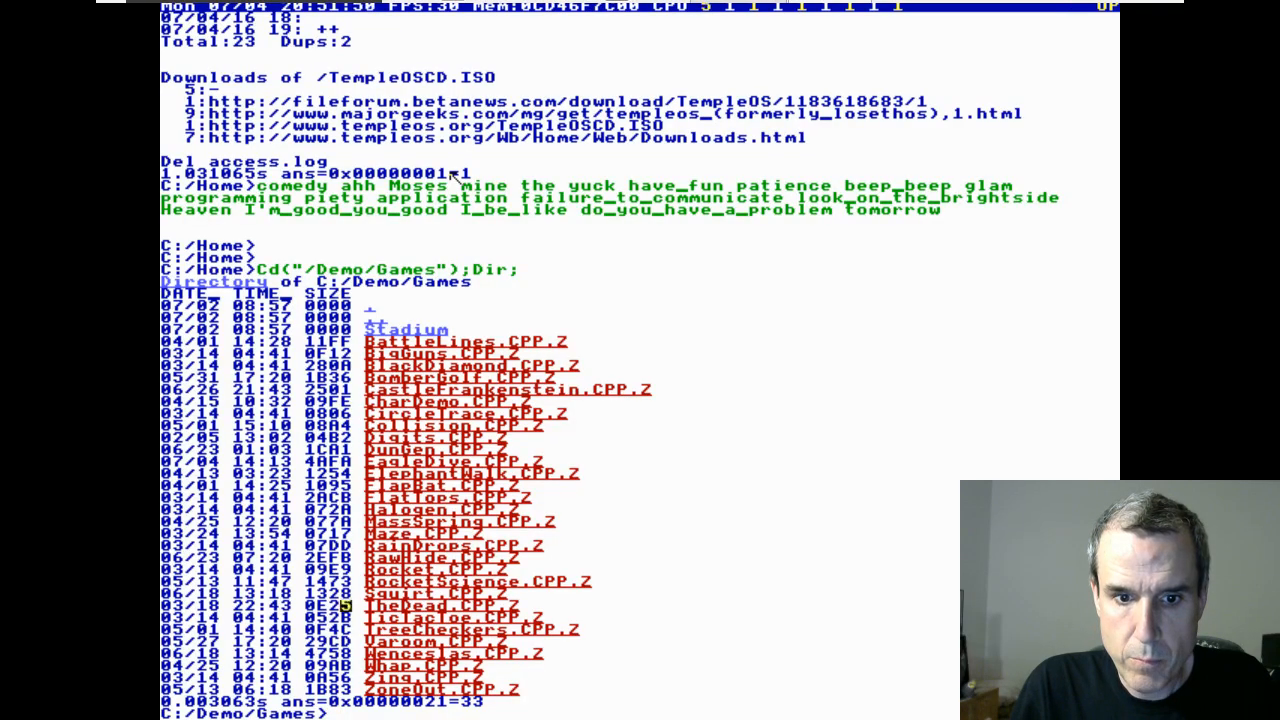
click(476, 580)
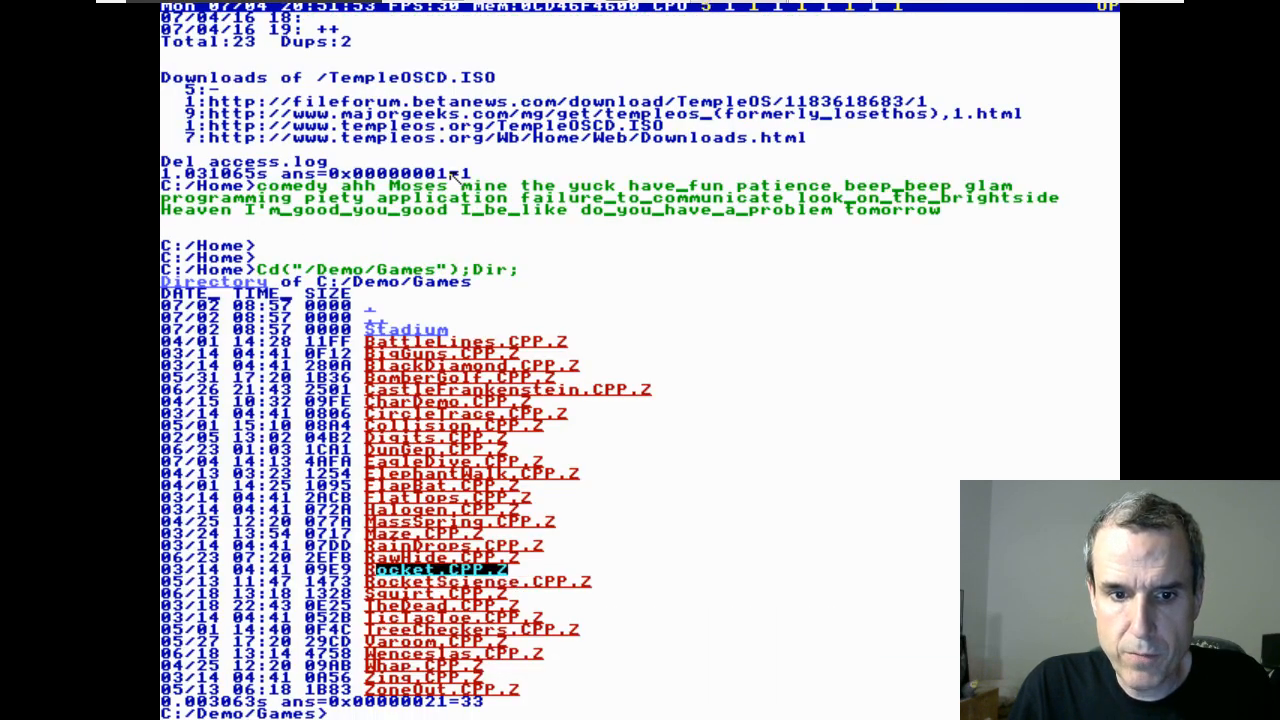
double_click(438, 568)
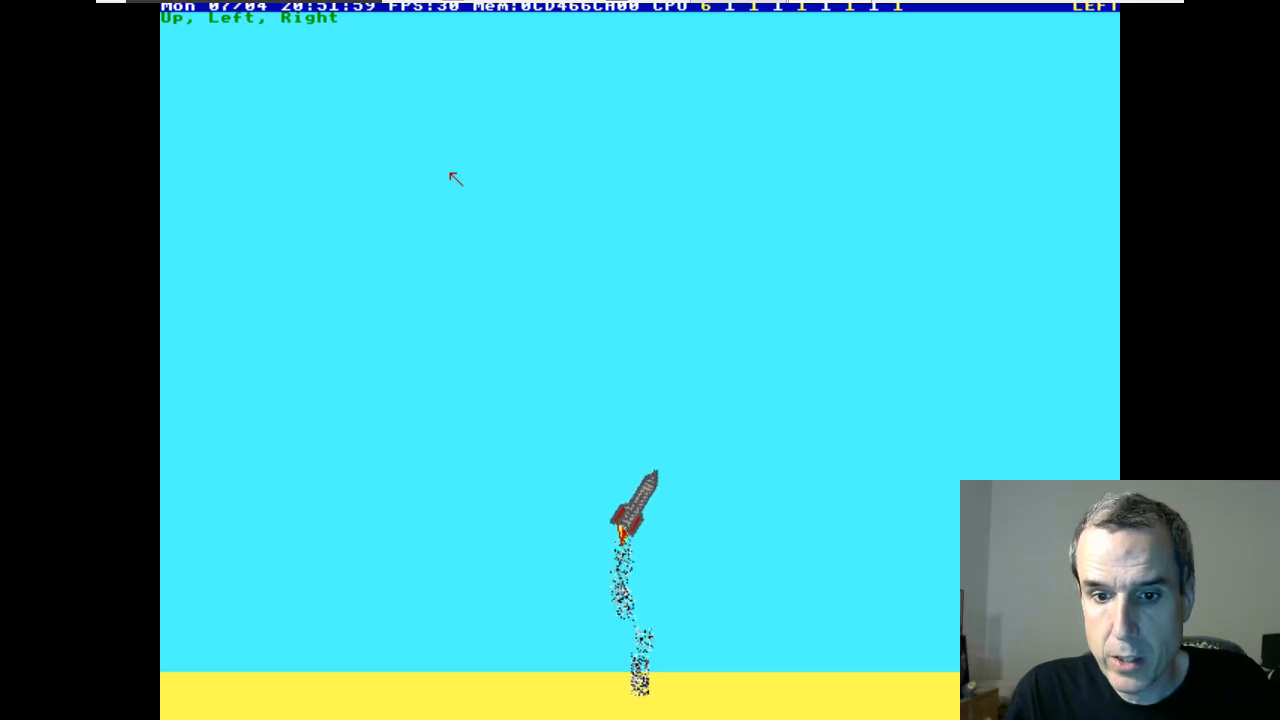
Fire the rocket's main thrust and steer it sideways across the sky
key(right)
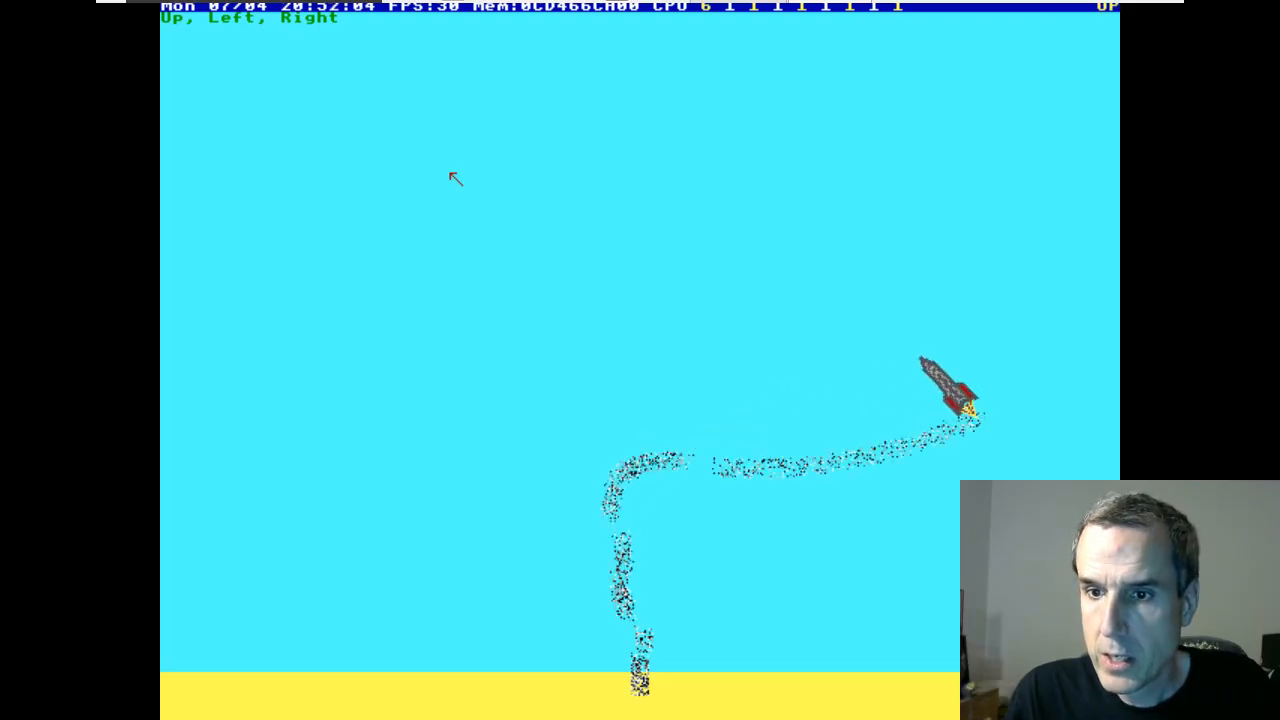
key(Right)
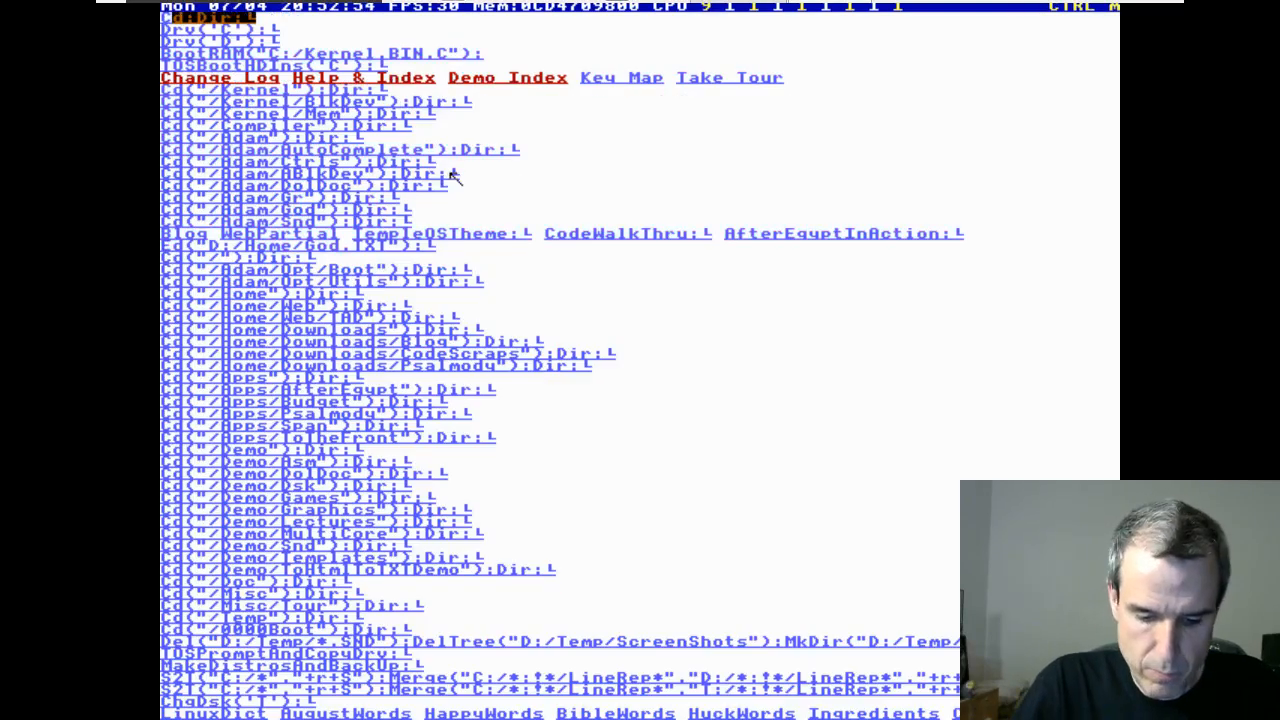
Scroll down to the demo icon index where the Strut icon sits
scroll(down, 3)
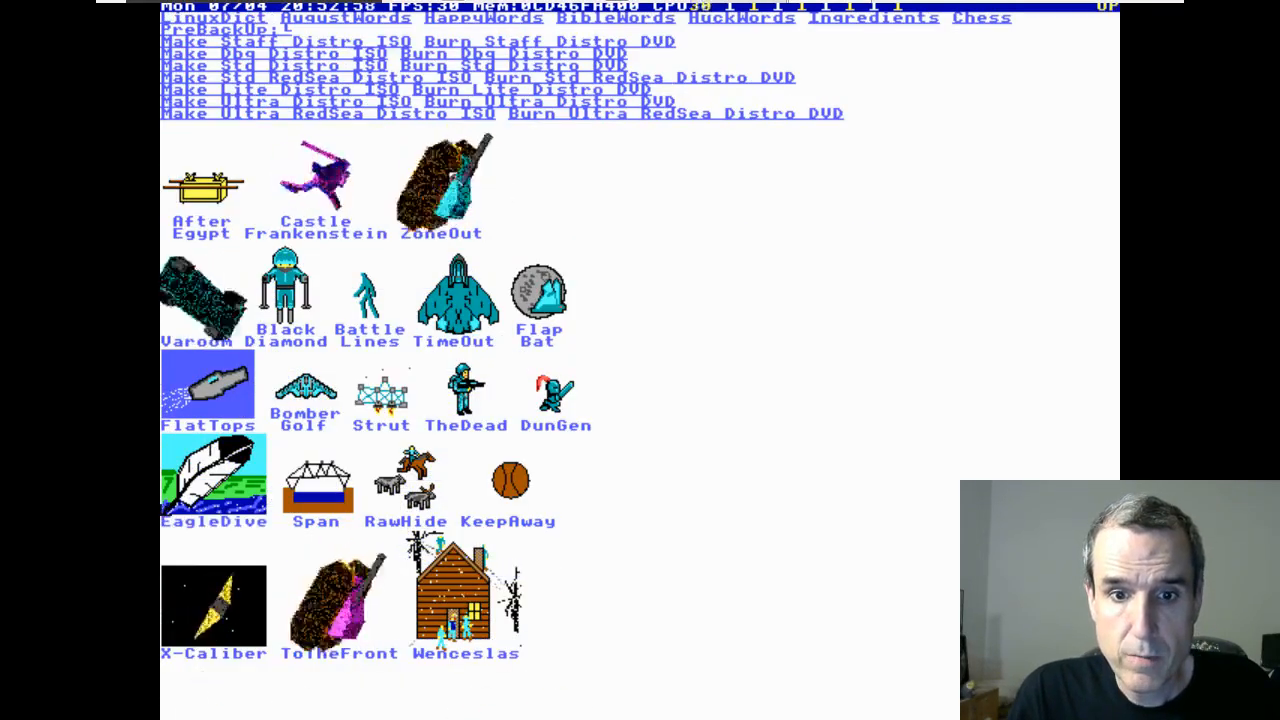
scroll(down, 3)
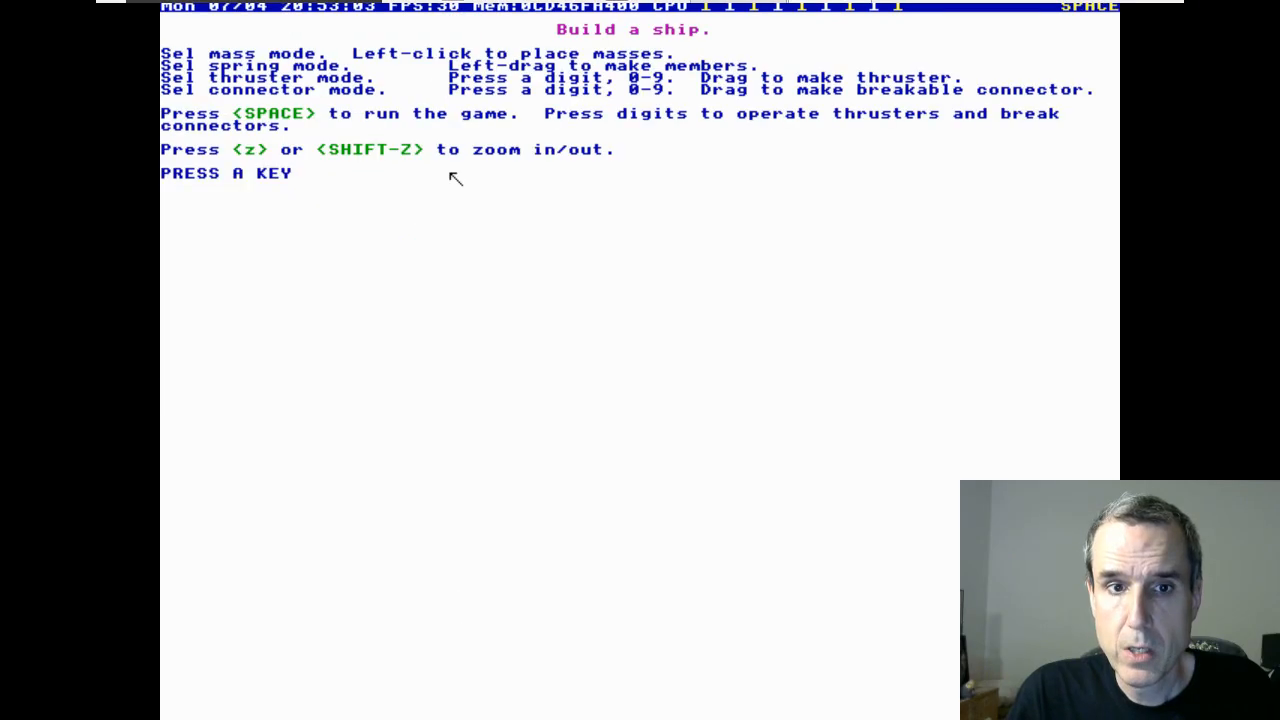
Dismiss the Strut instructions to reach the empty mass-mode building workspace
key(space)
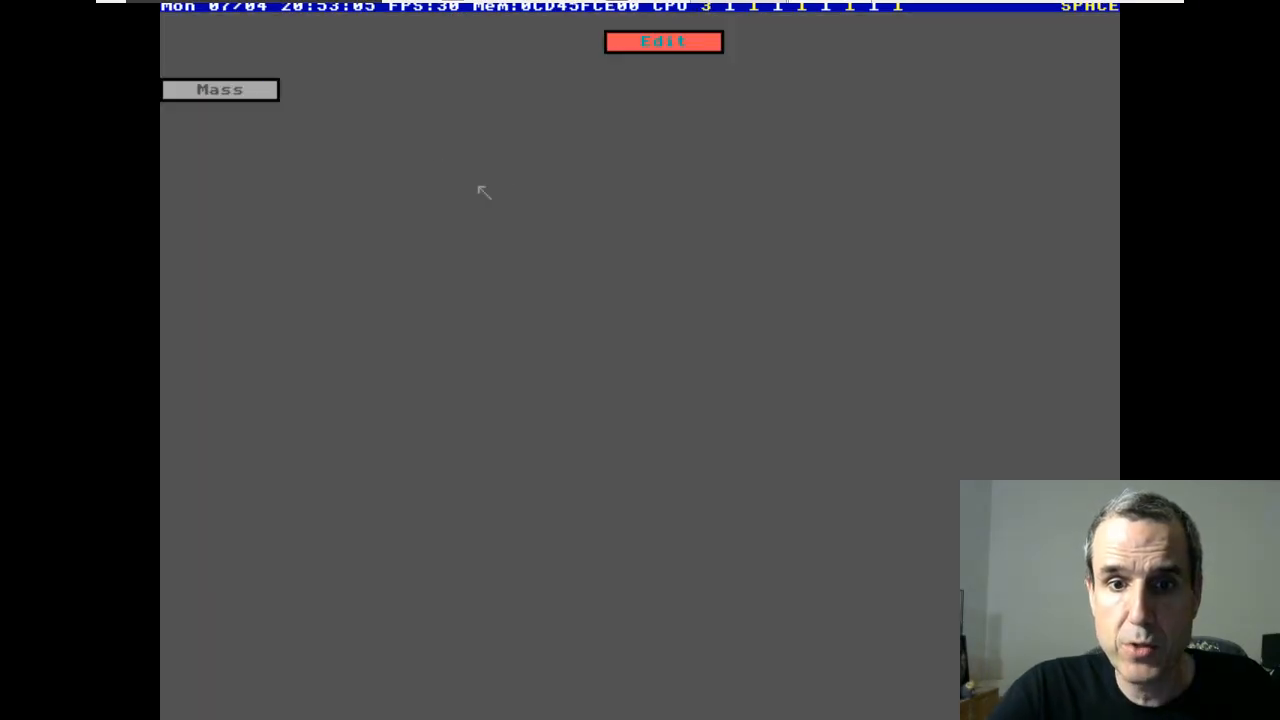
mouse_move(612, 350)
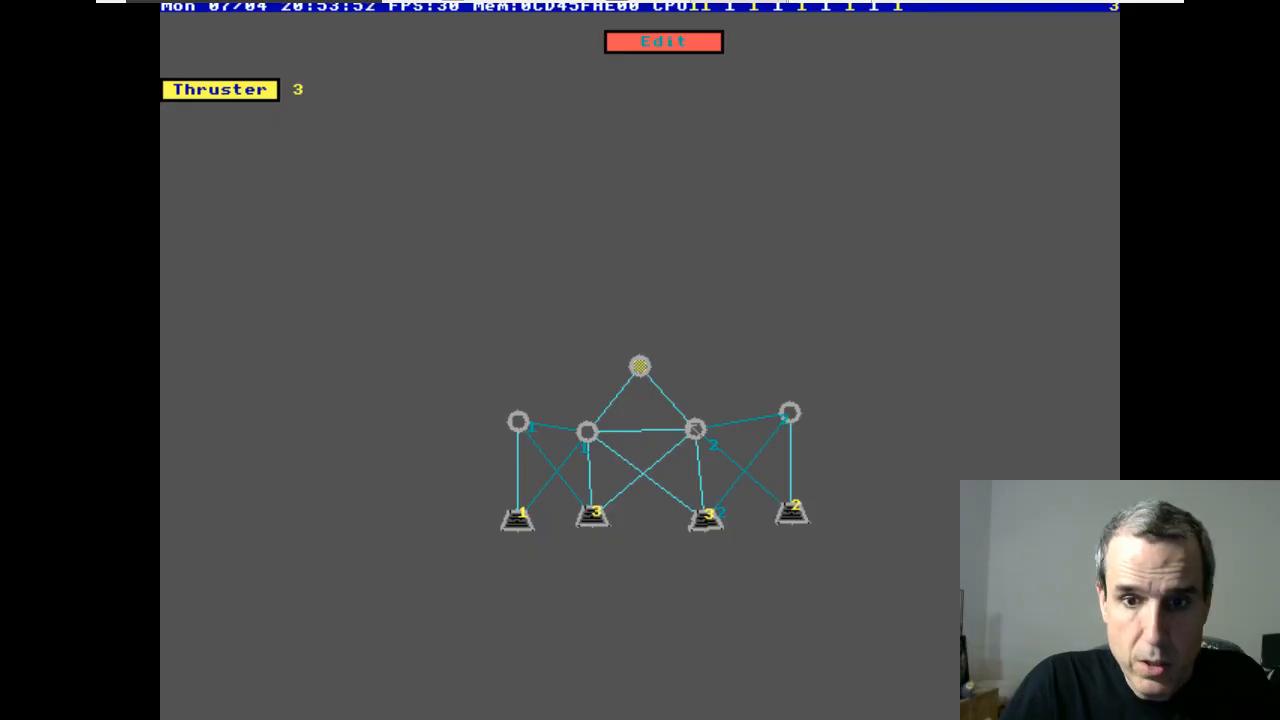
click(664, 40)
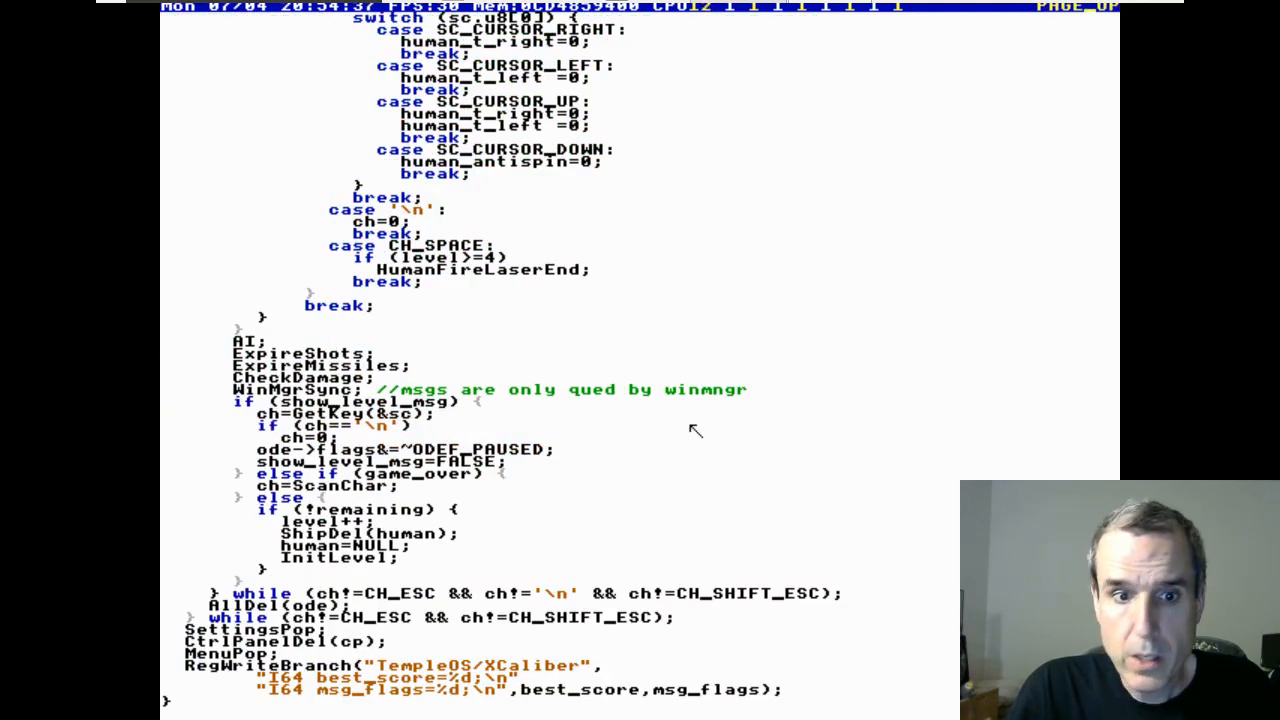
Scroll through the X-Caliber source past the AI and level setup code
scroll(down, 3)
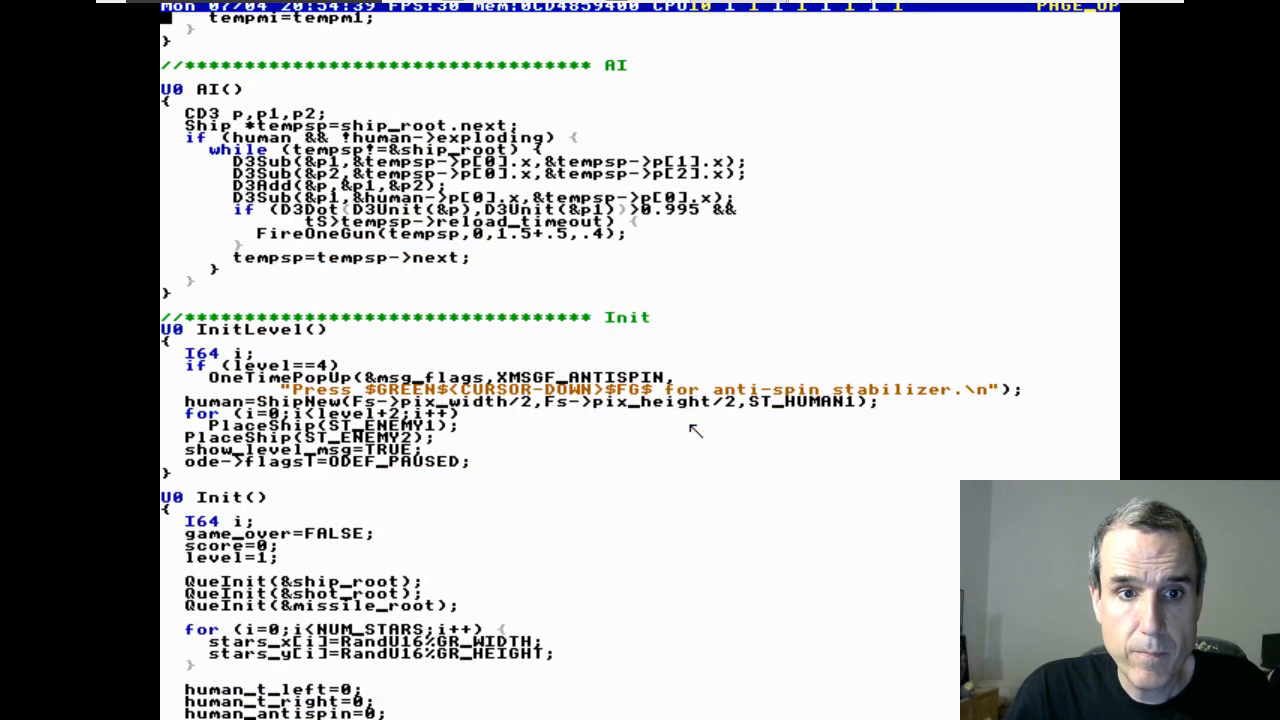
scroll(down, 3)
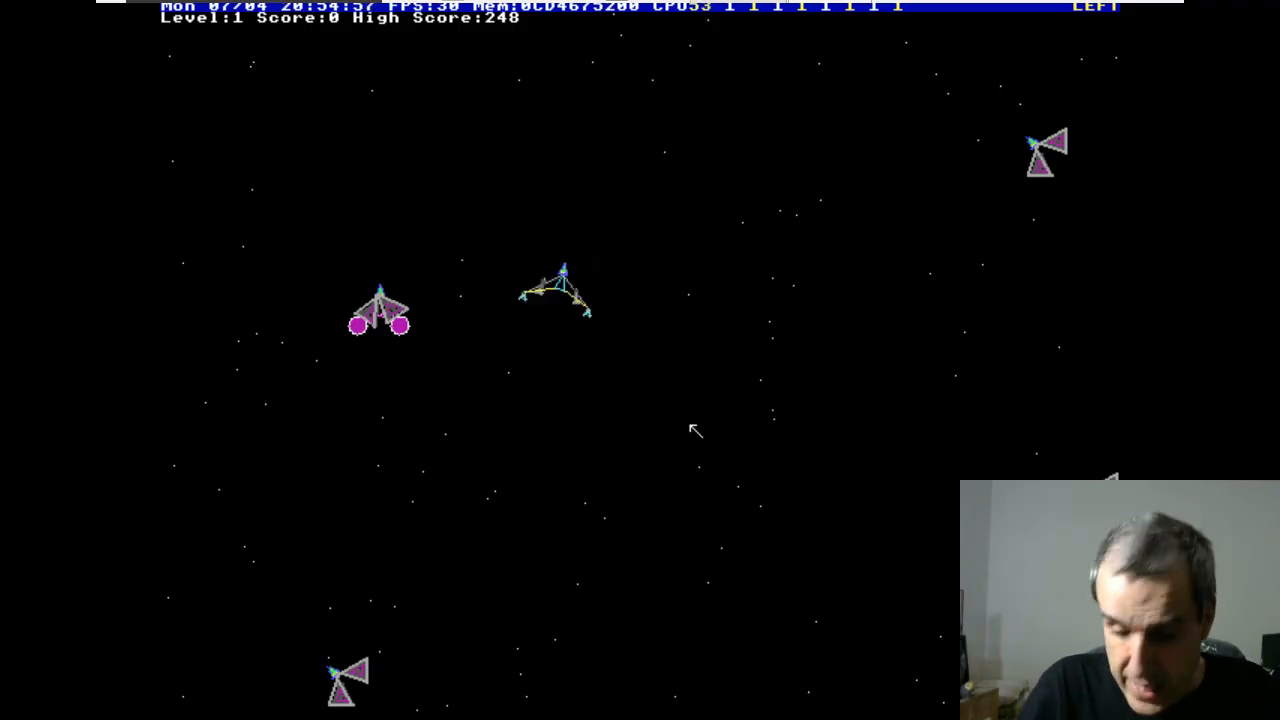
Rotate, stabilize and side-thrust the X-Caliber ship until Game Over at score 4
key(down)
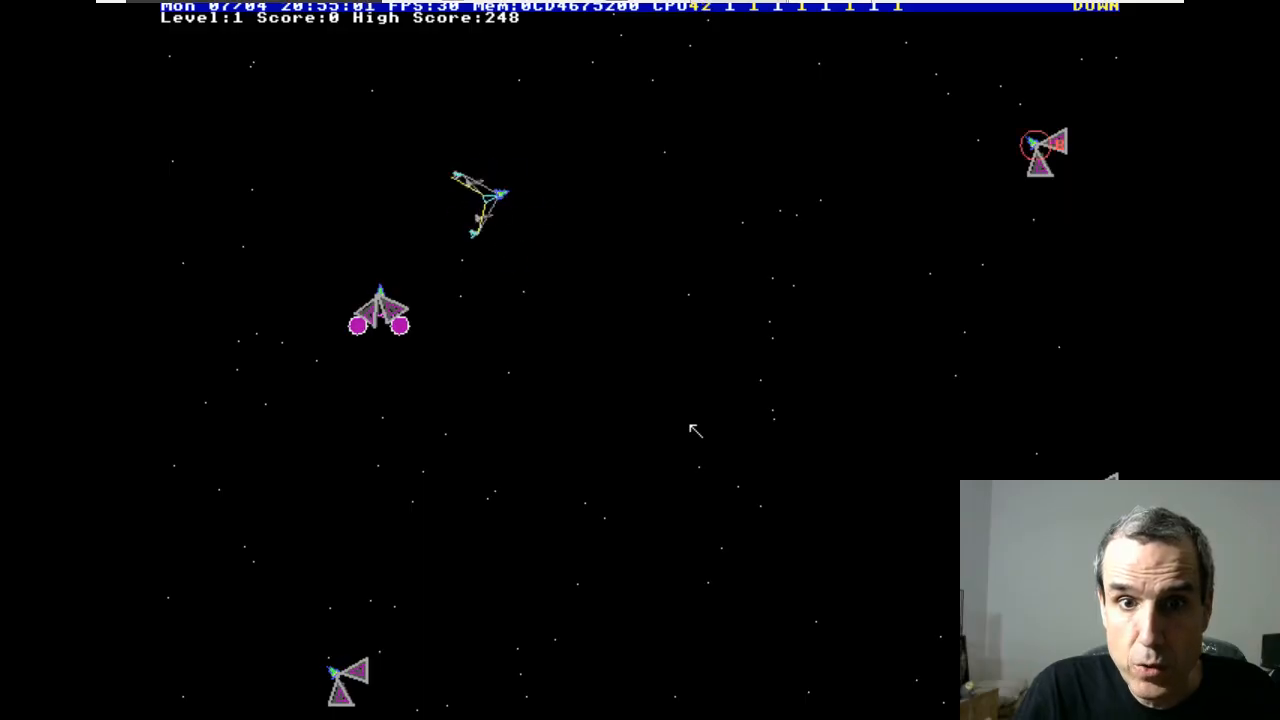
key(right)
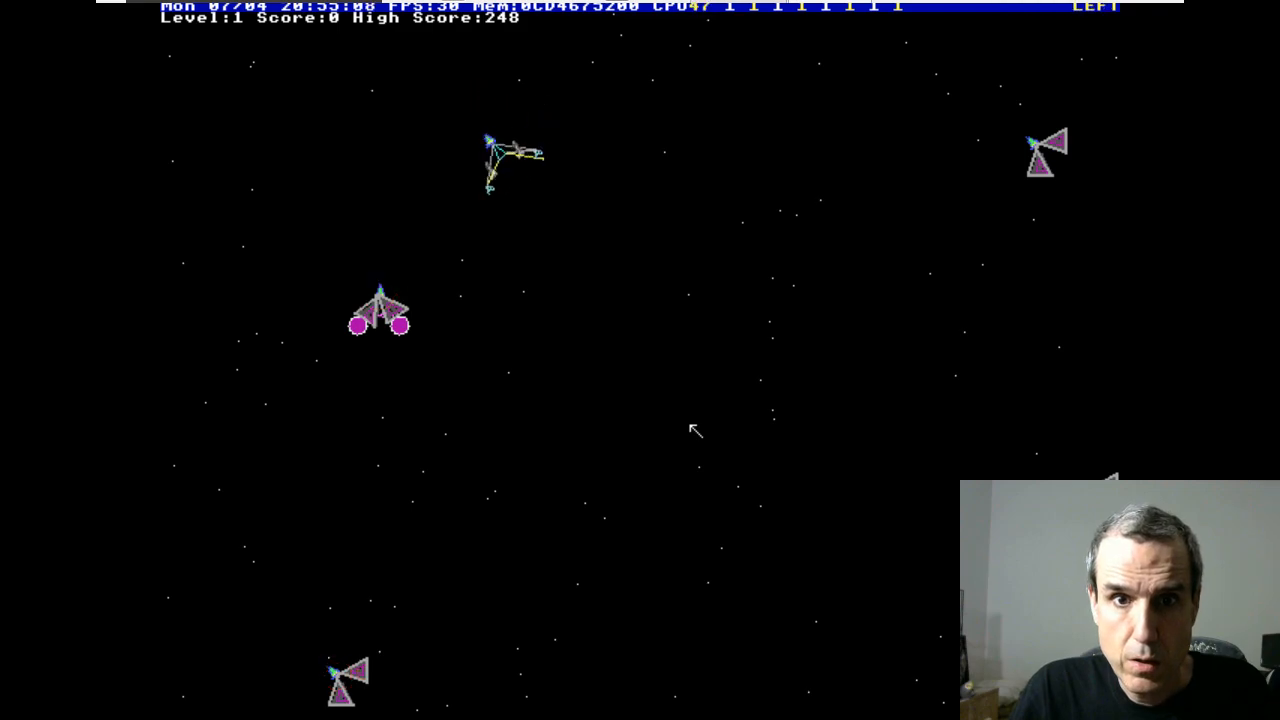
key(space)
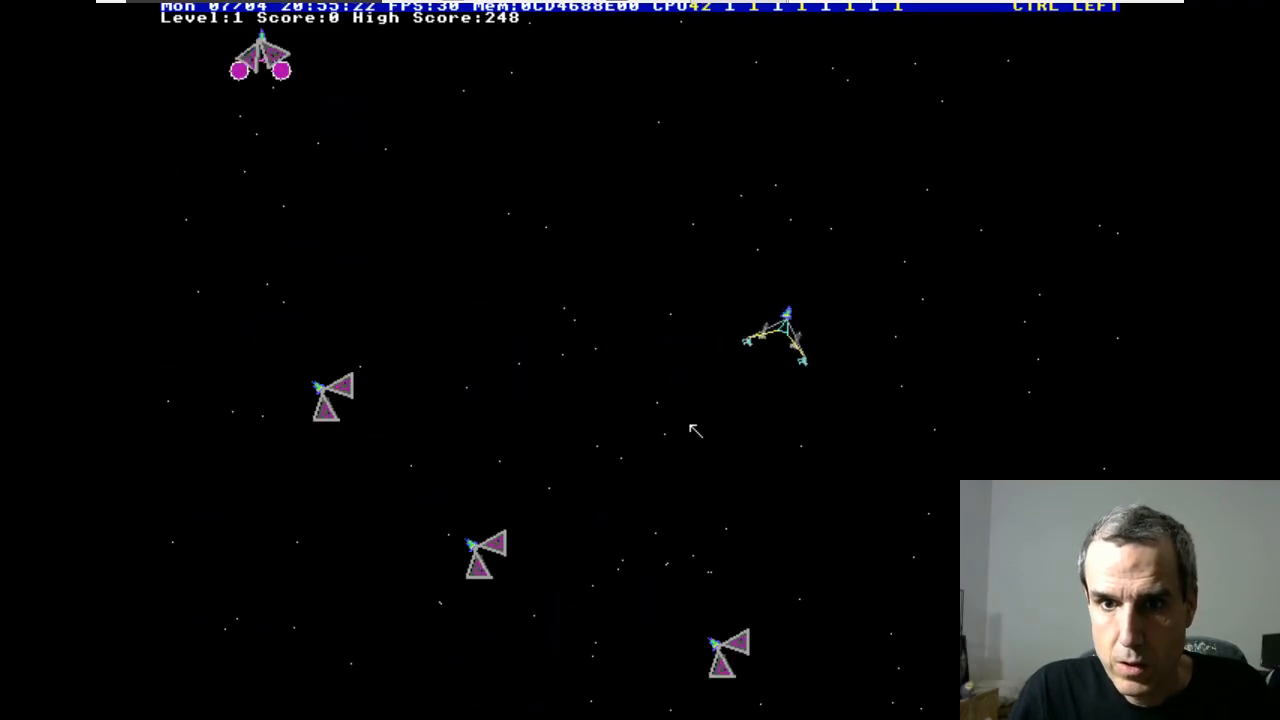
key(right)
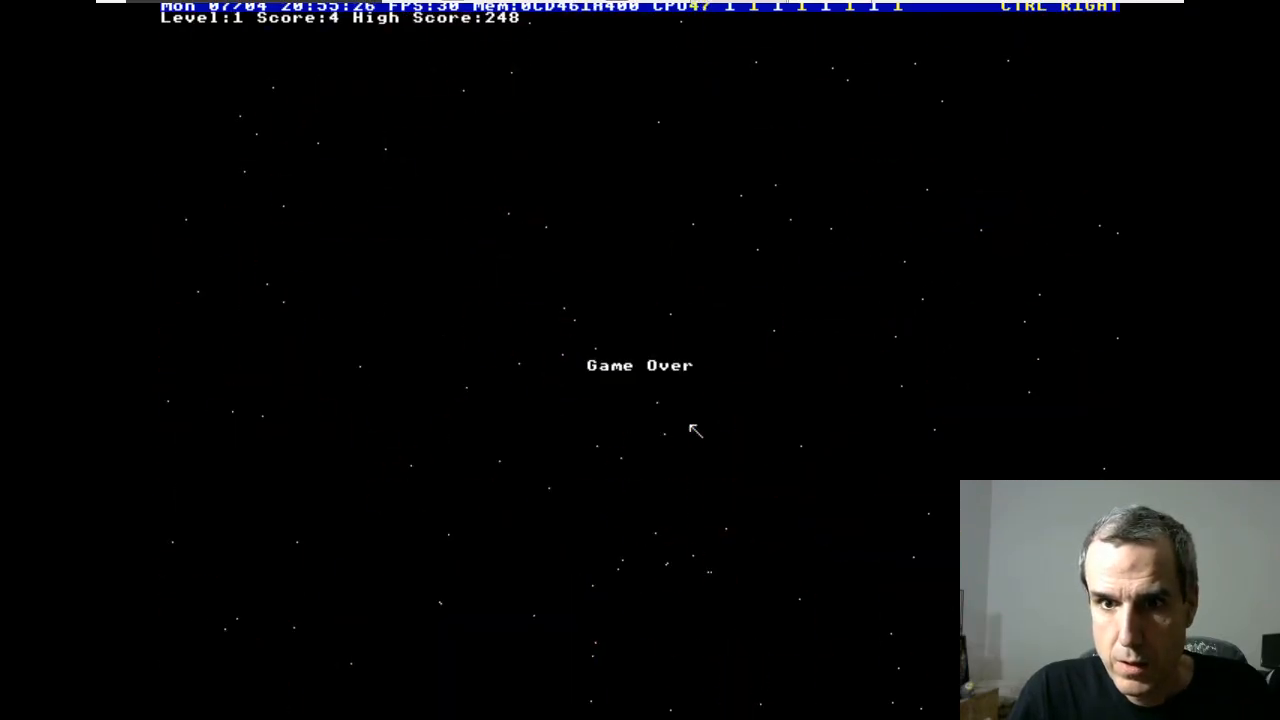
Restart X-Caliber, thrust and turn toward the enemies and fire the laser at them
key(Return)
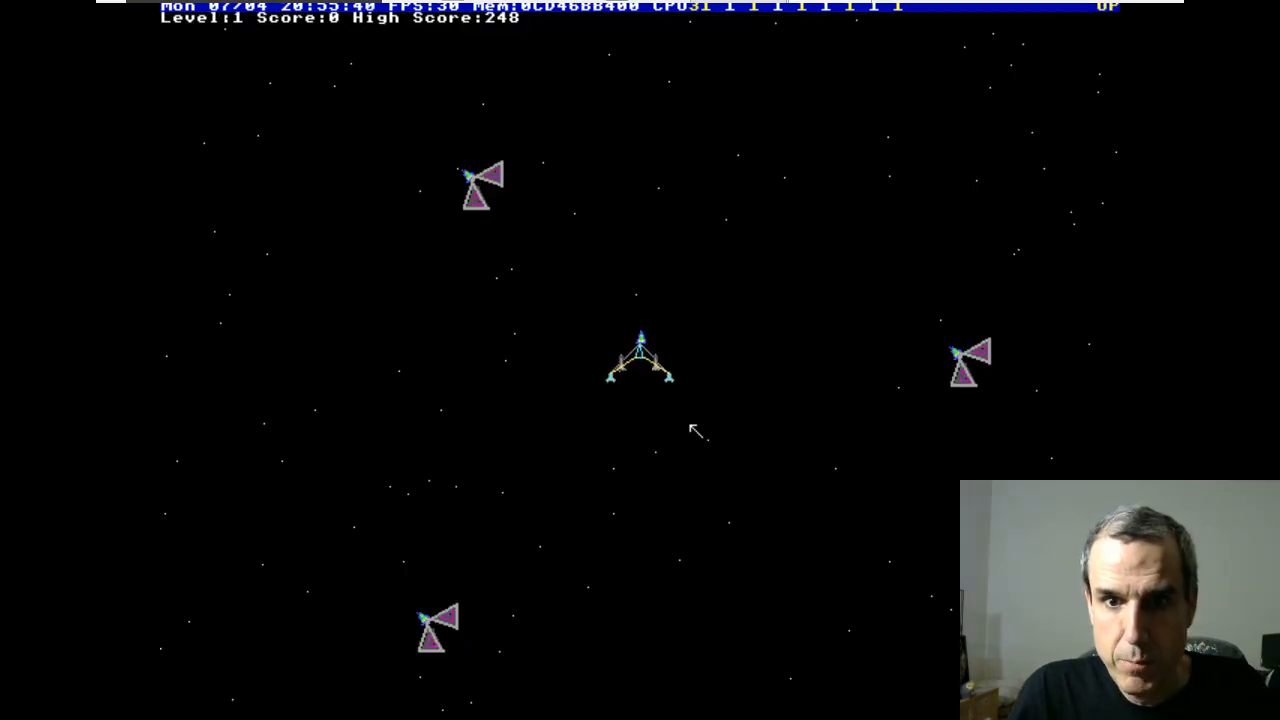
key(space)
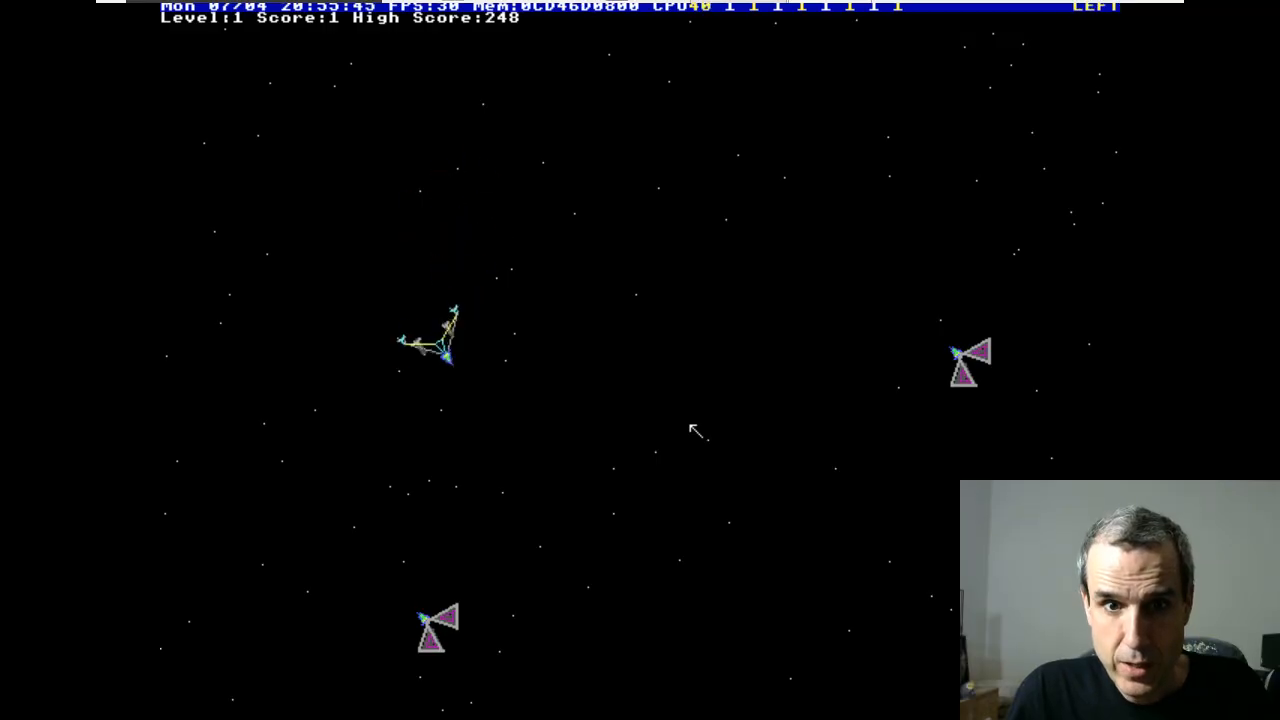
key(space)
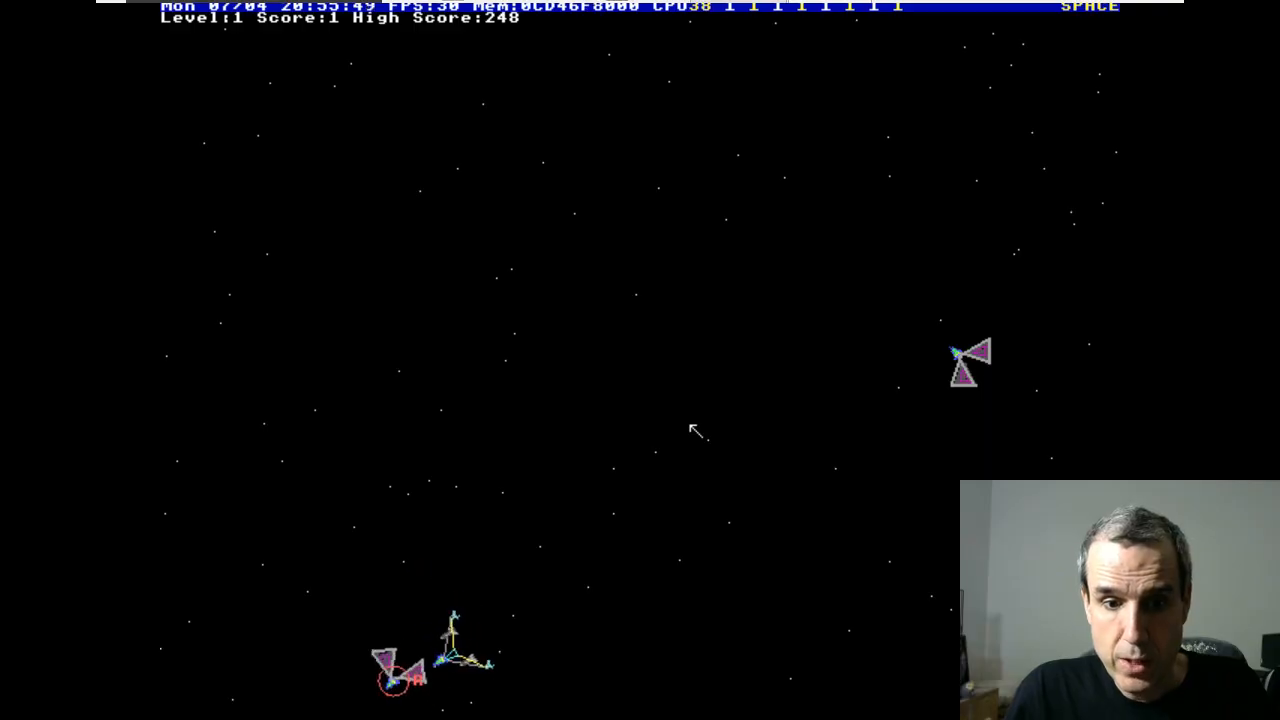
key(Right)
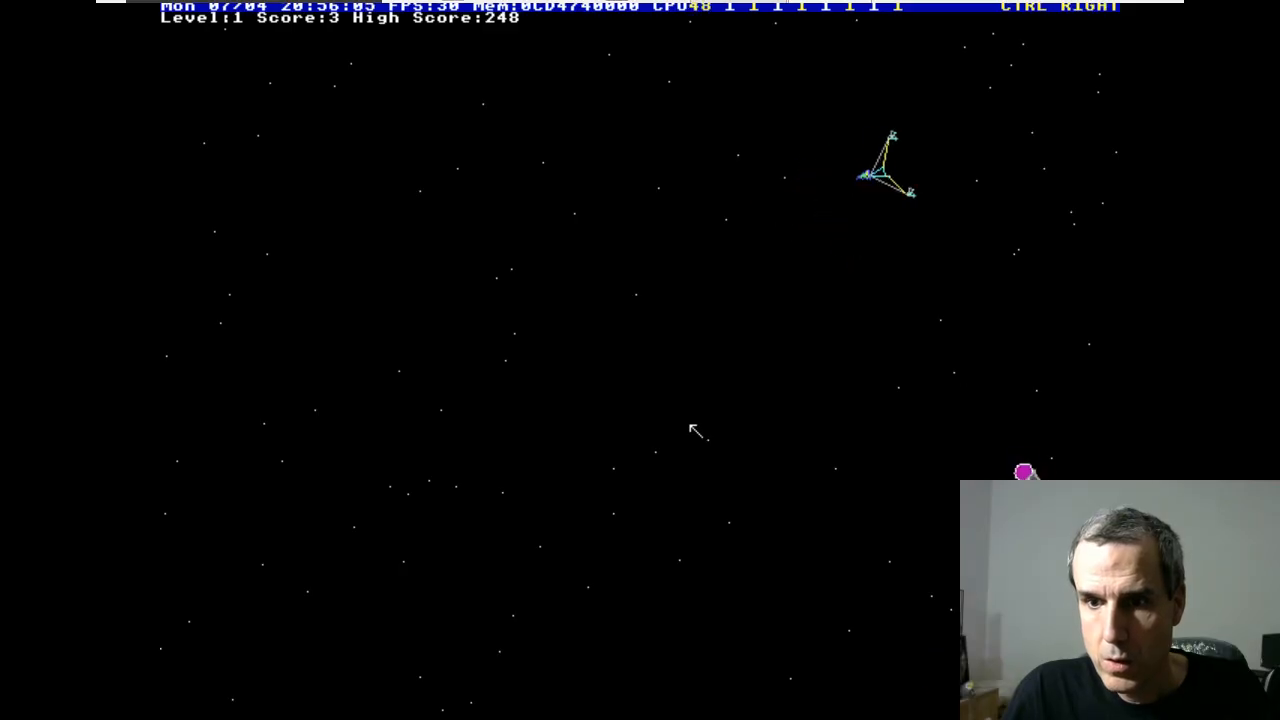
key(space)
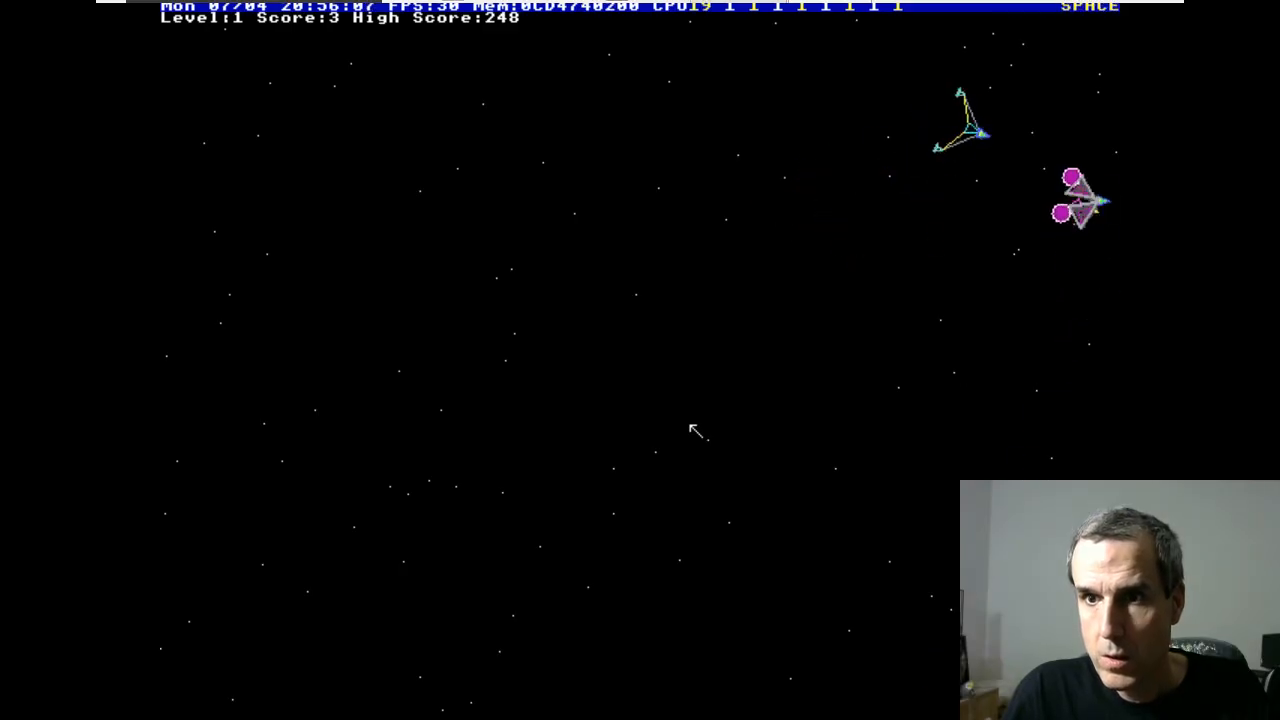
key(Left)
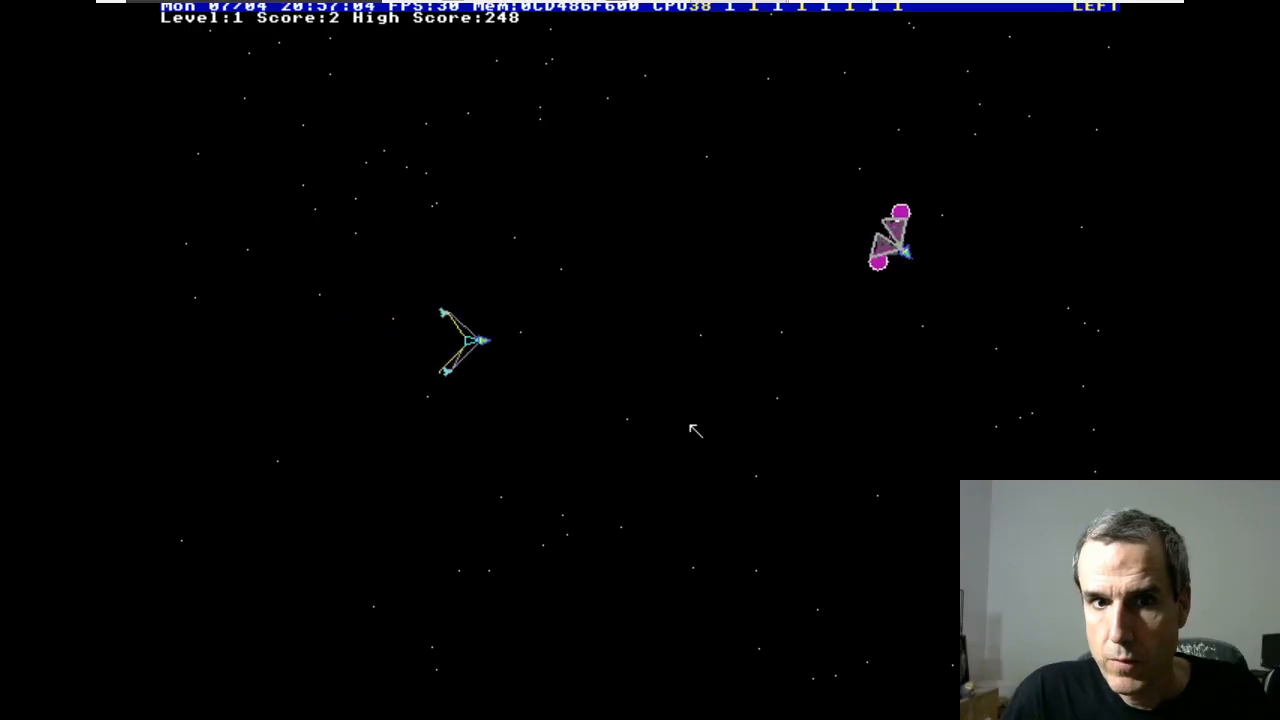
Turn to face the remaining attackers and clear level one so Level 2 begins
key(space)
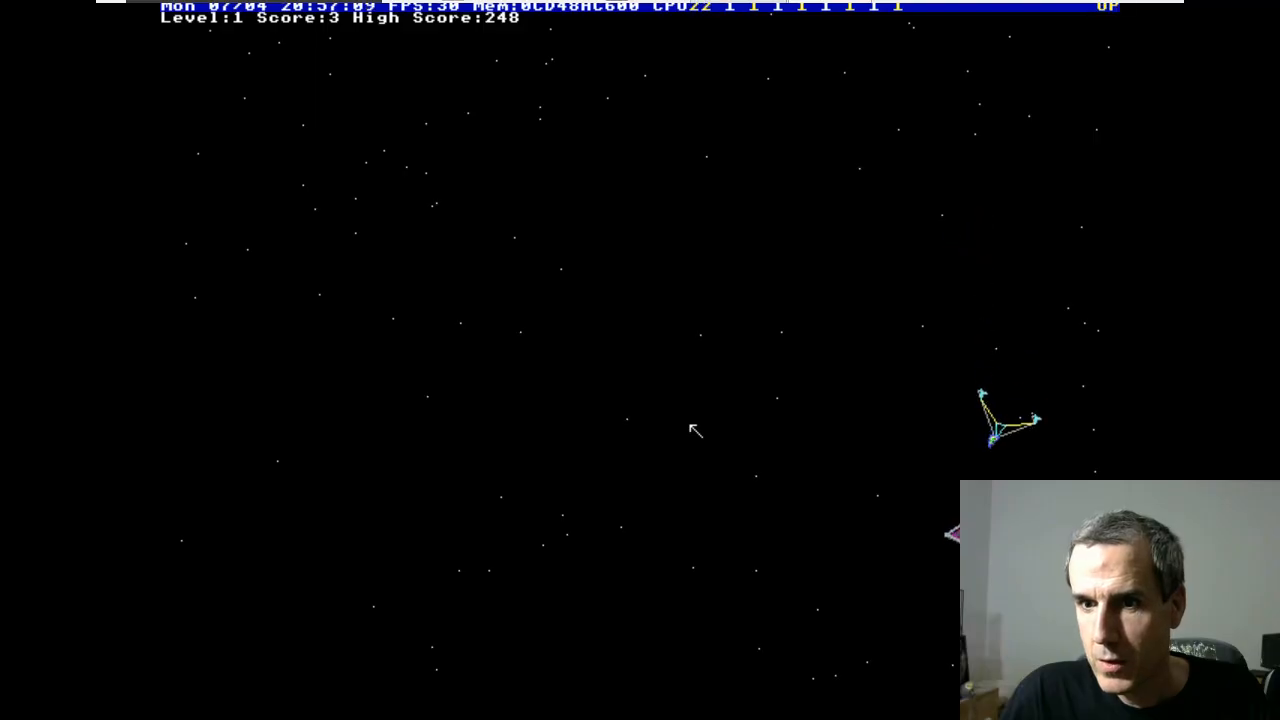
key(right)
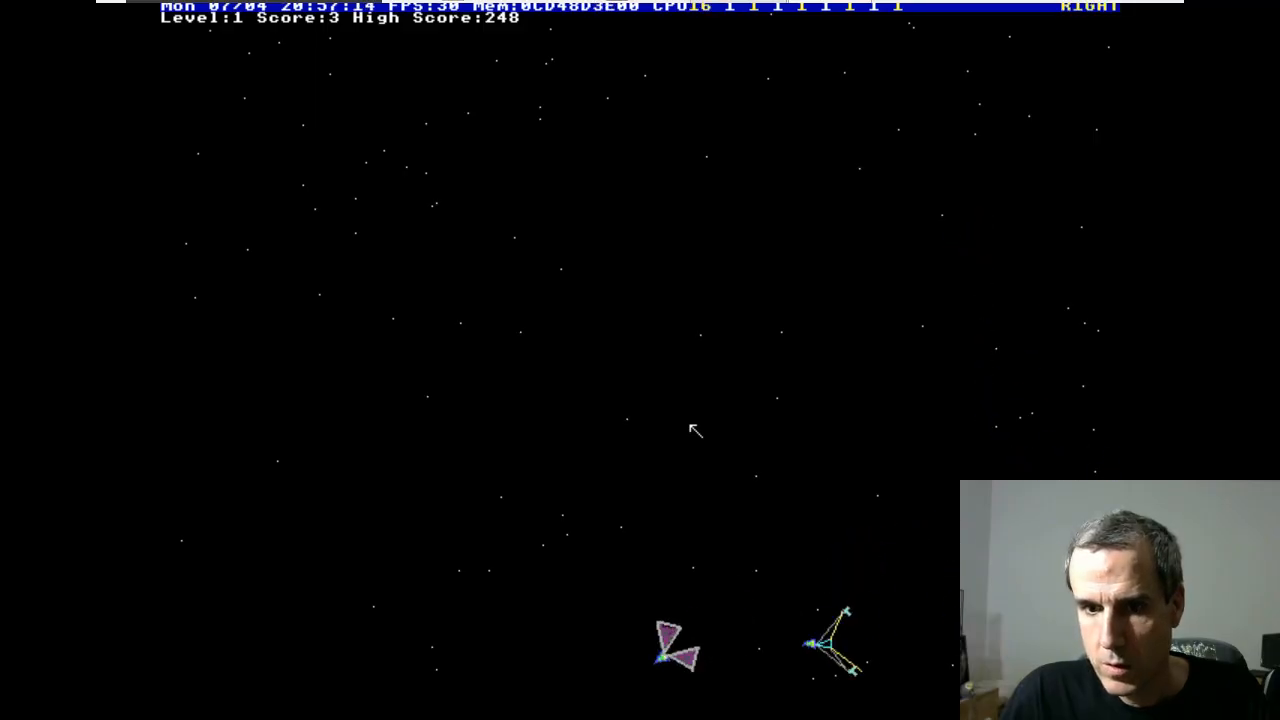
key(space)
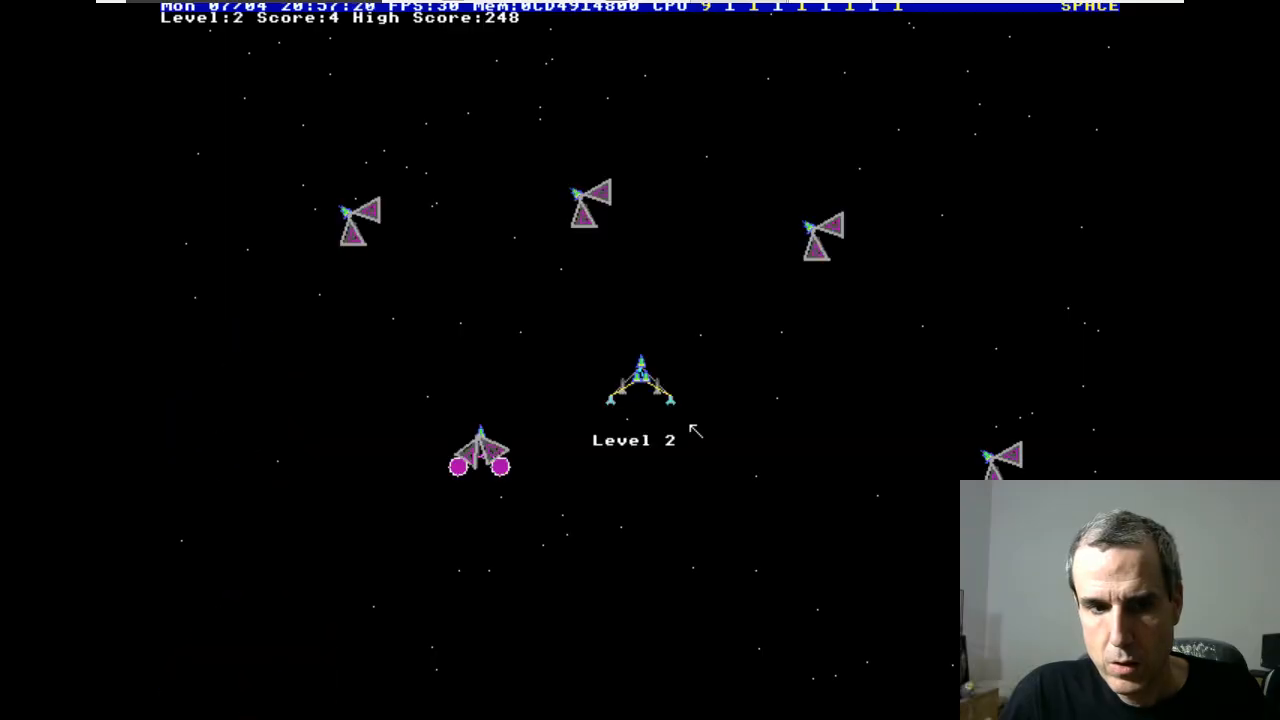
Fight the Level 2 enemy wave, shooting until the ship is lost at score 8
key(left)
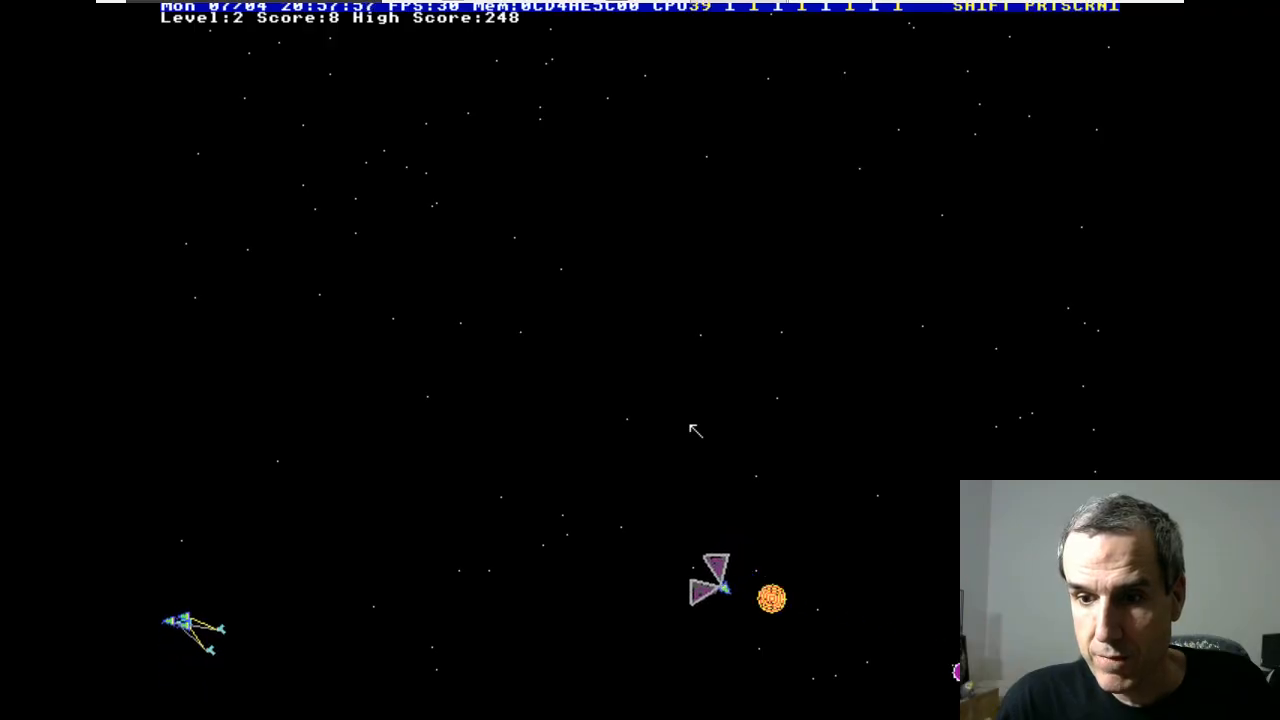
key(space)
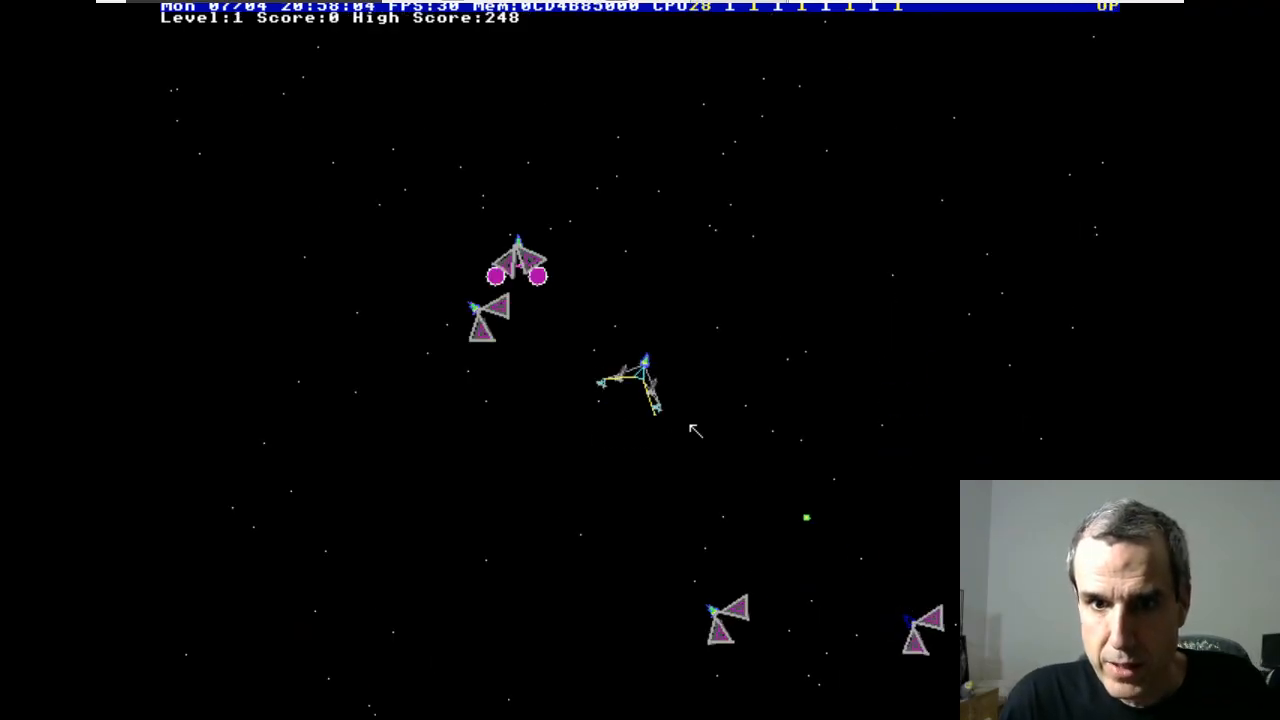
Fly the restarted round, dodging fire and shooting enemy ships above and below to score 3
key(space)
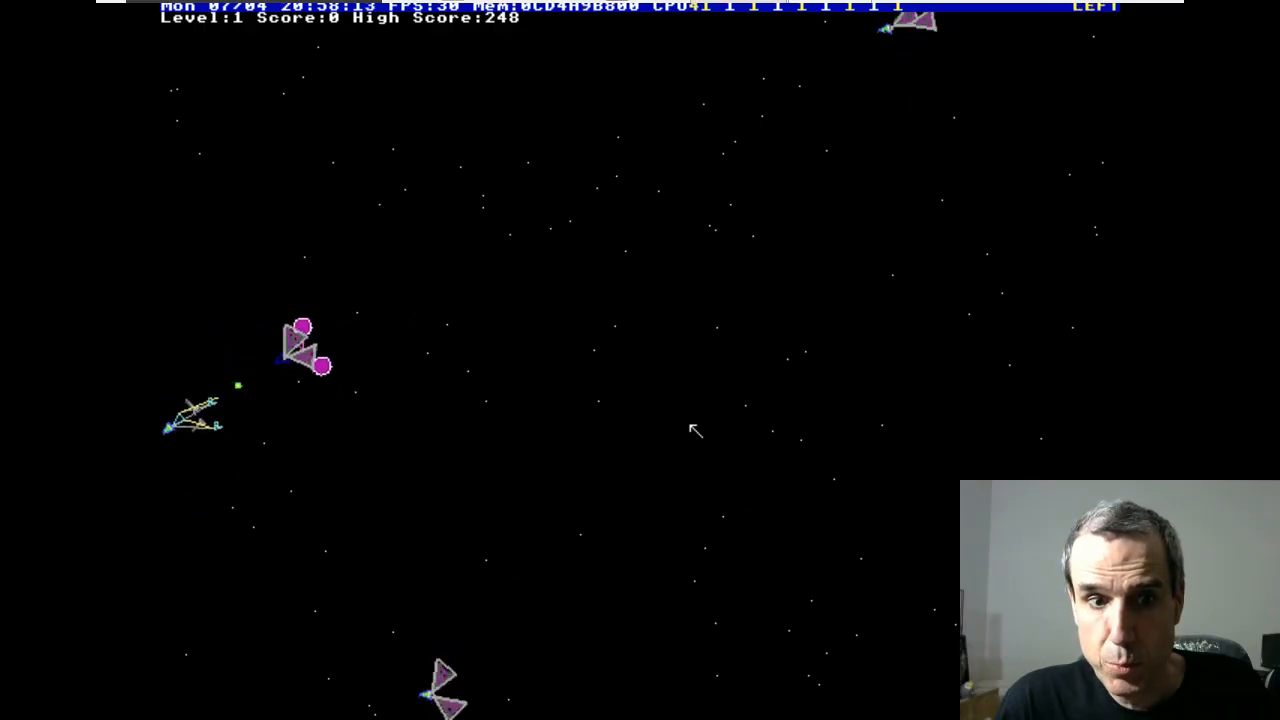
key(space)
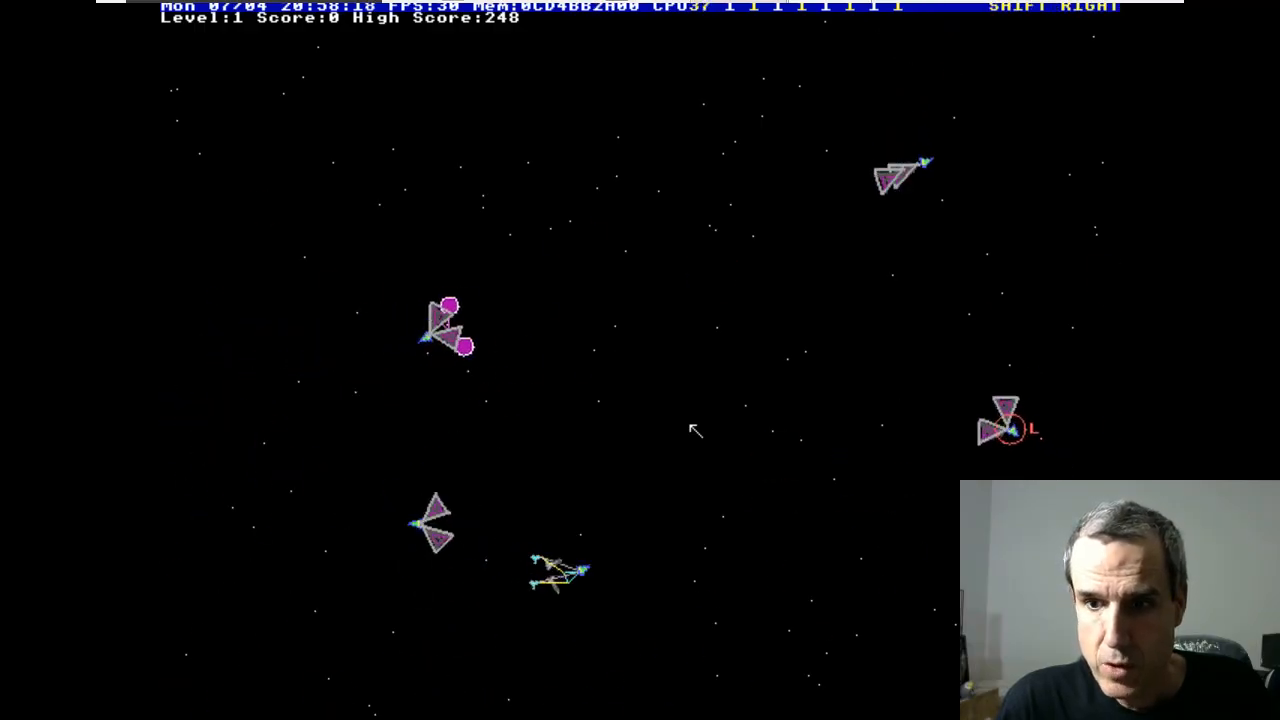
key(space)
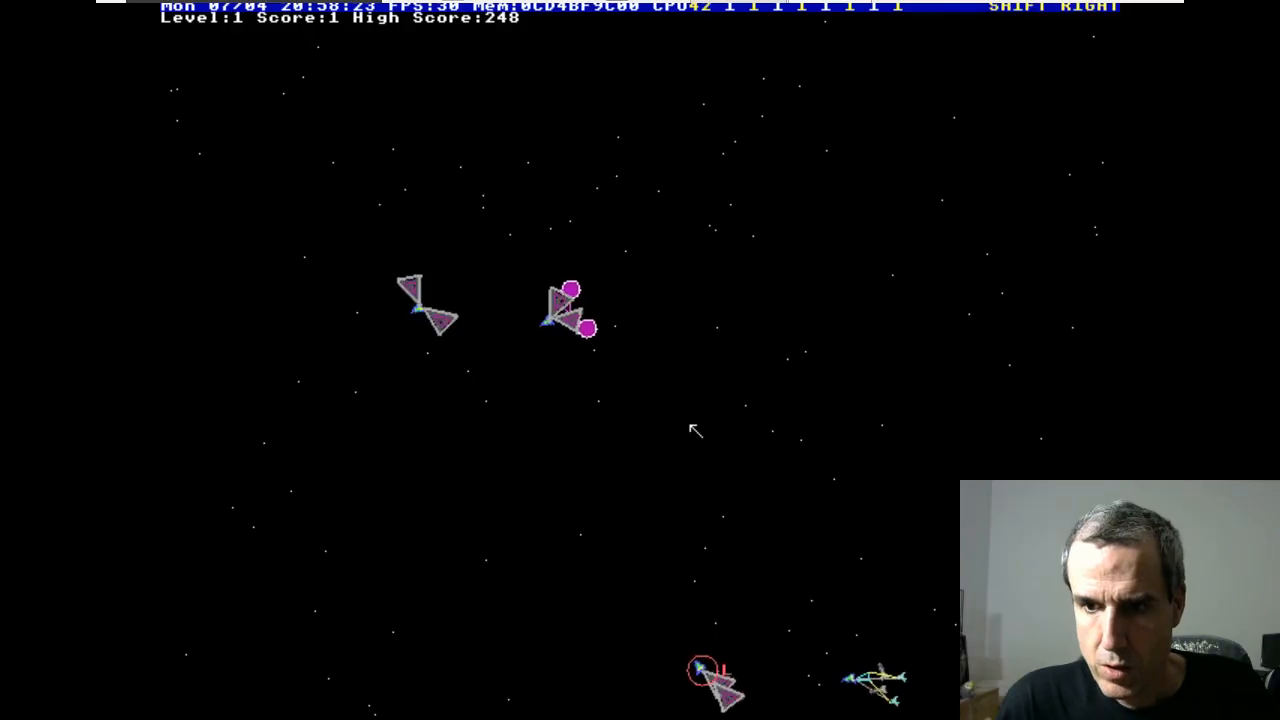
key(Up)
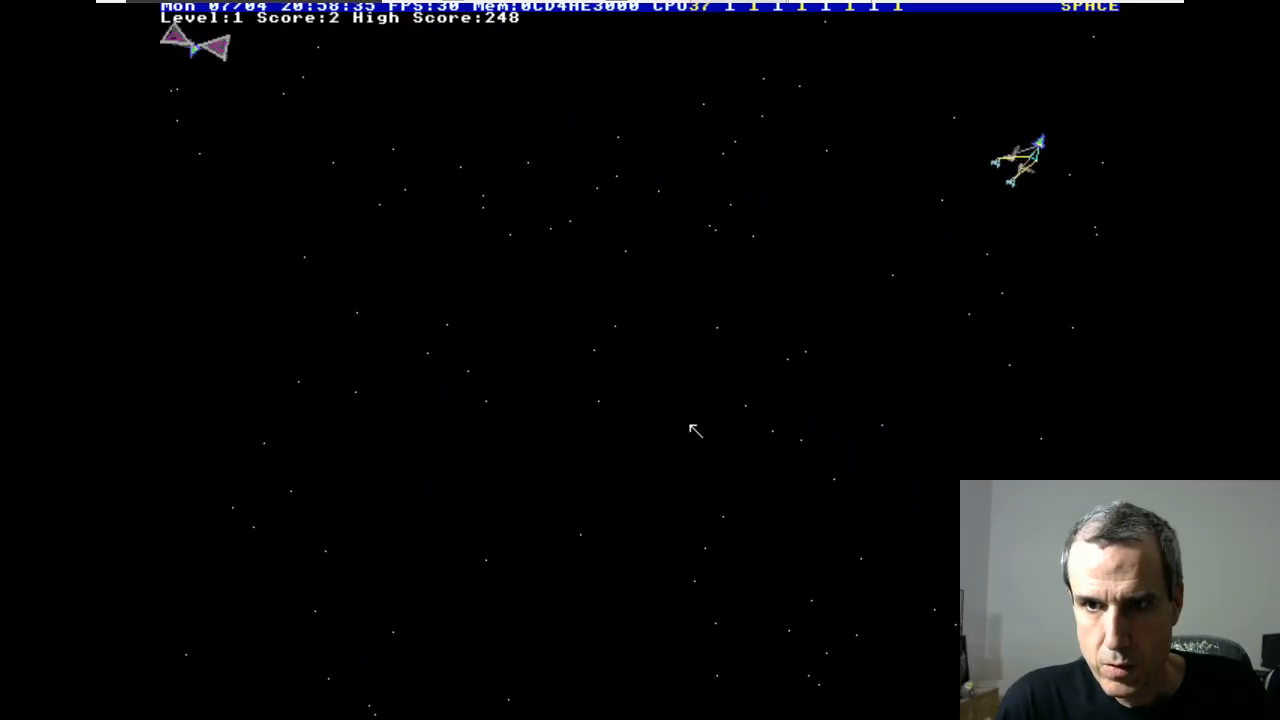
key(shift)
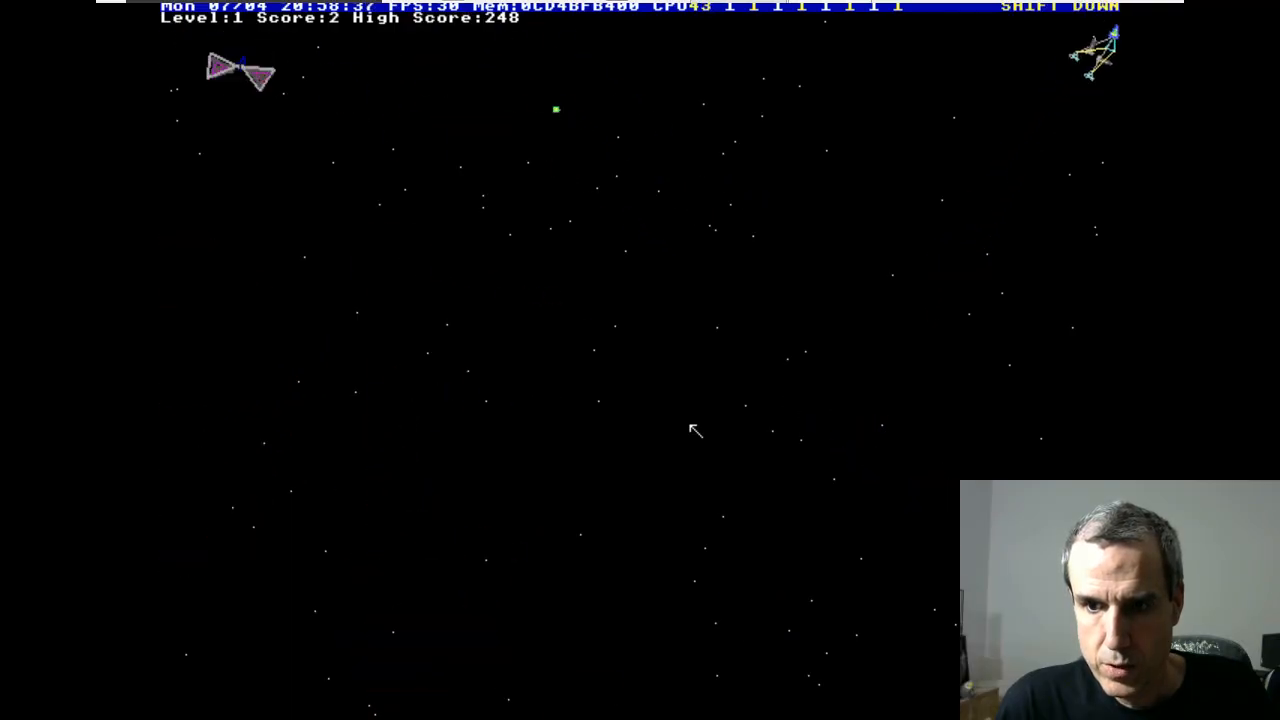
key(space)
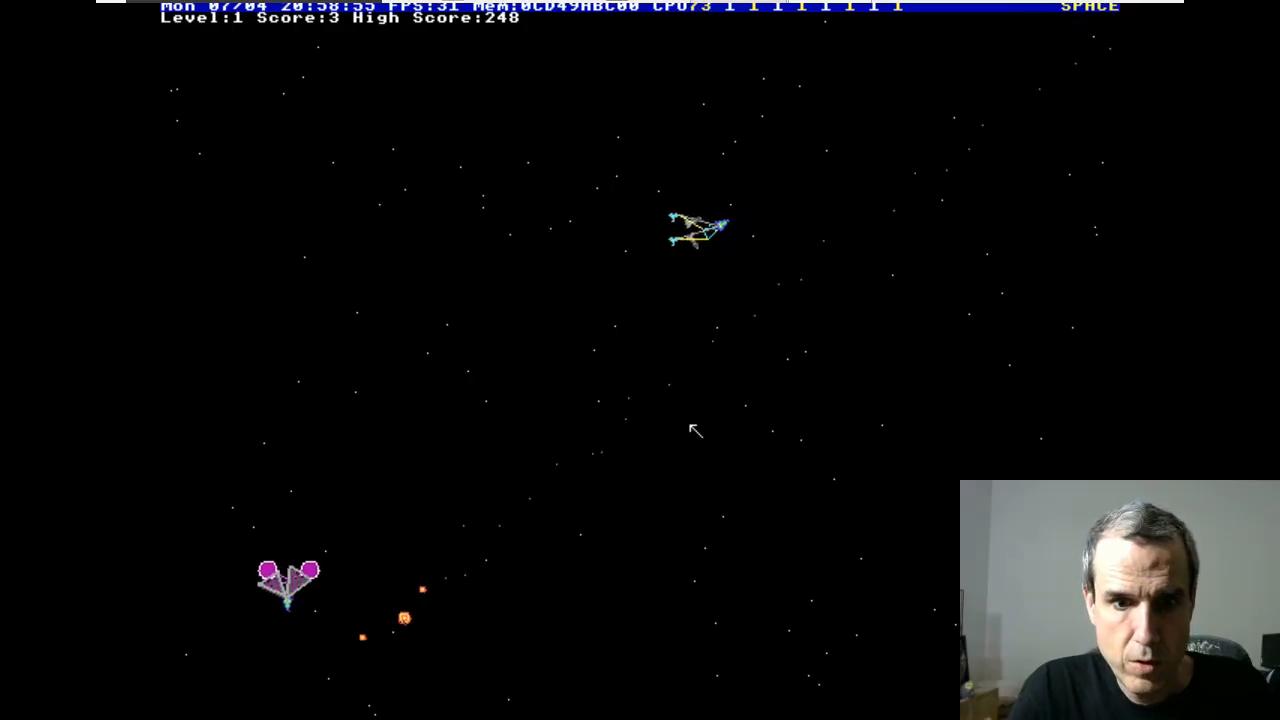
key(Left)
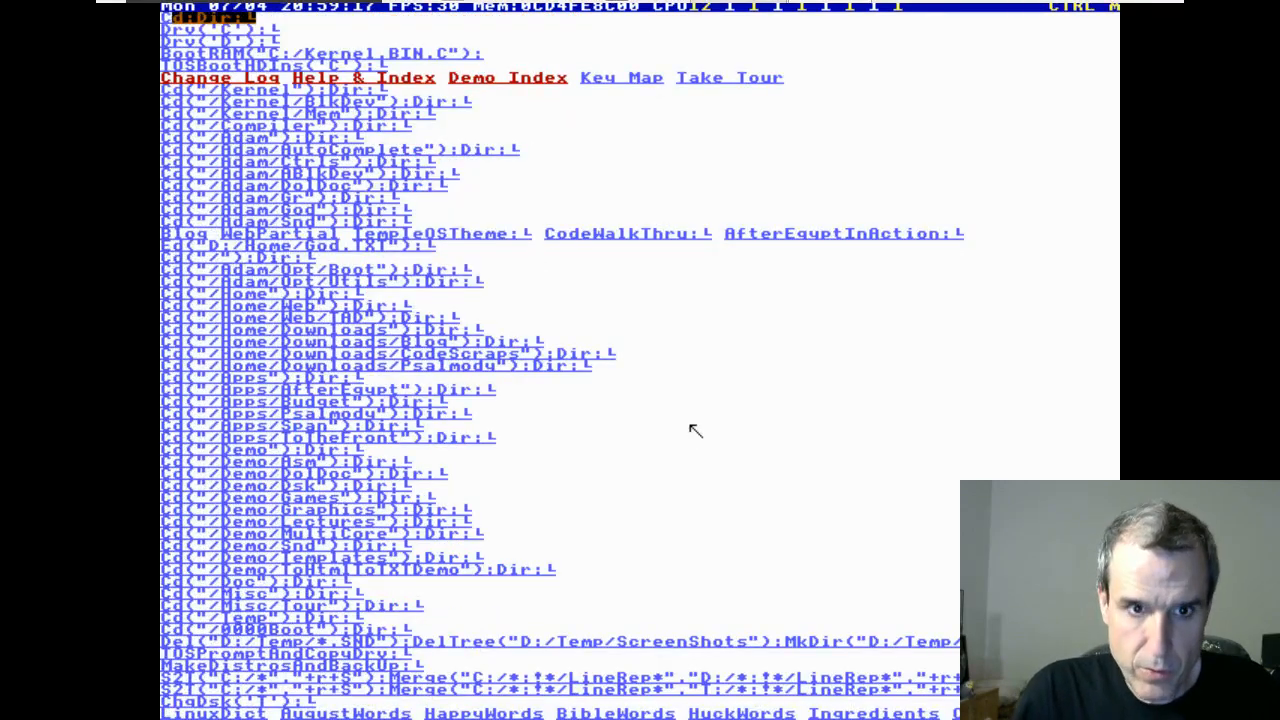
Move down the shortcuts page toward the asteroid game's source file
key(Down)
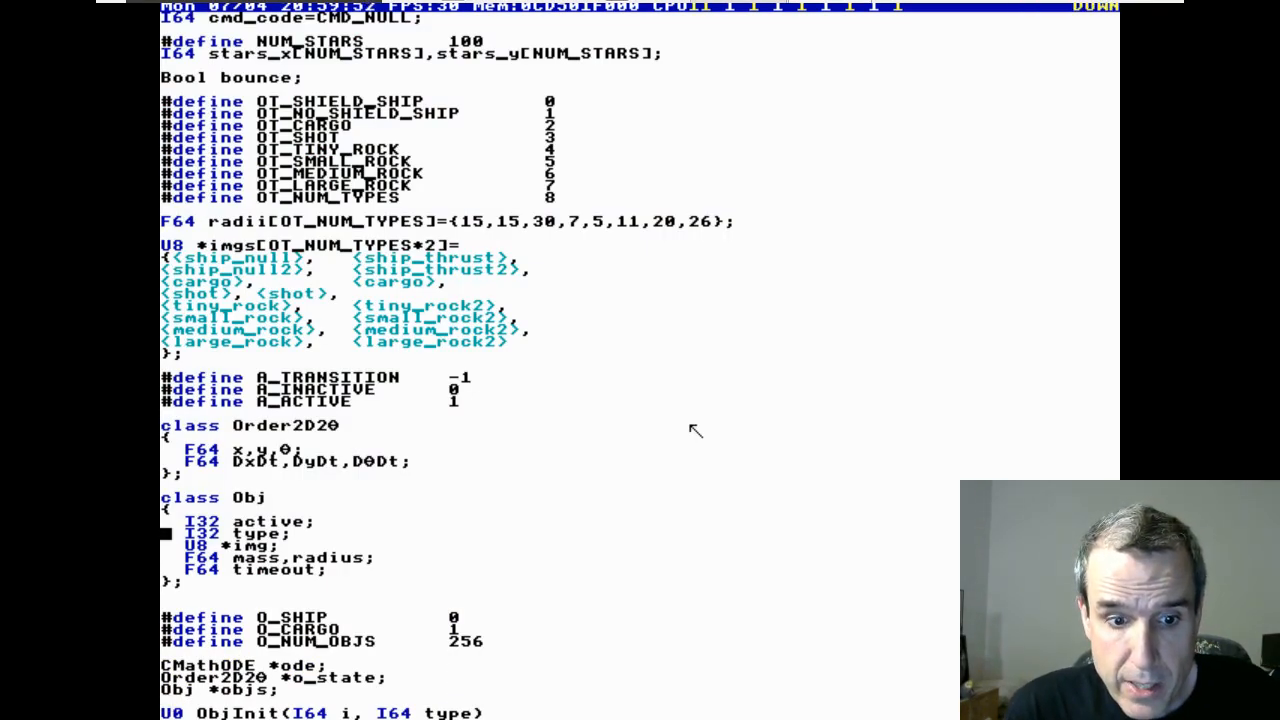
Scroll through the Rocks.CPP.Z #defines and the ship, cargo, shot and rock class definitions
scroll(down, 3)
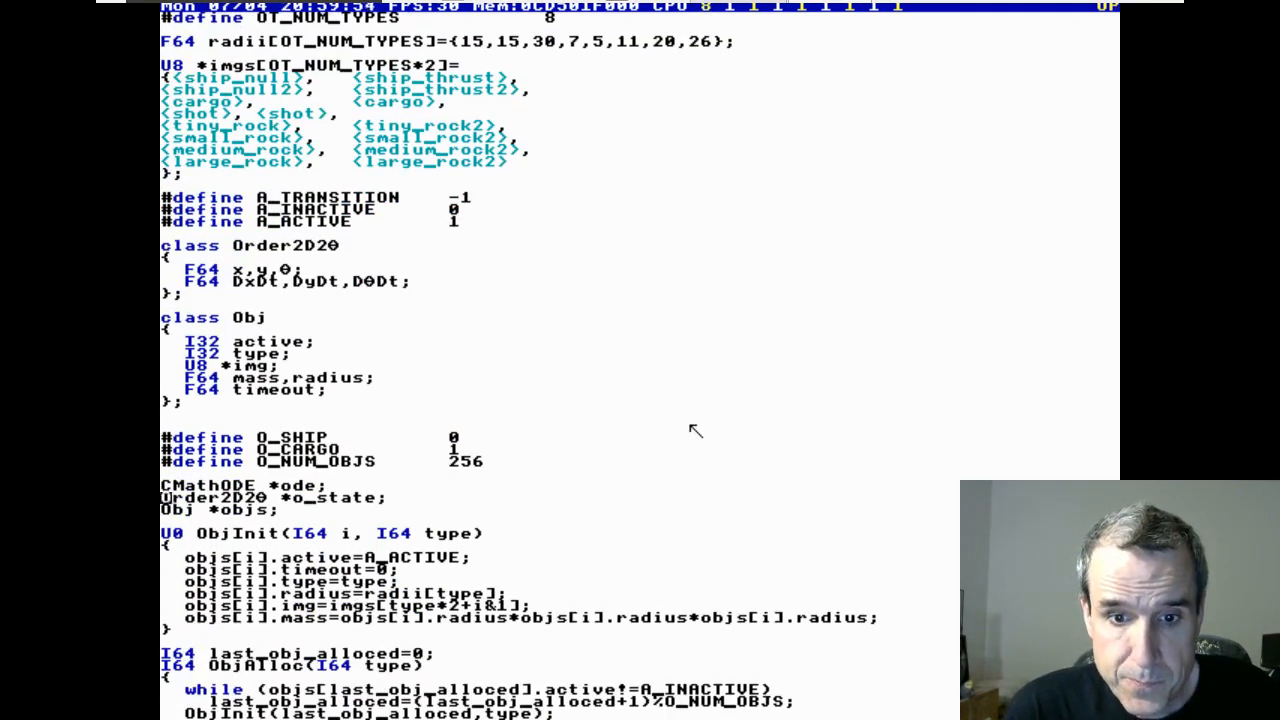
scroll(up, 3)
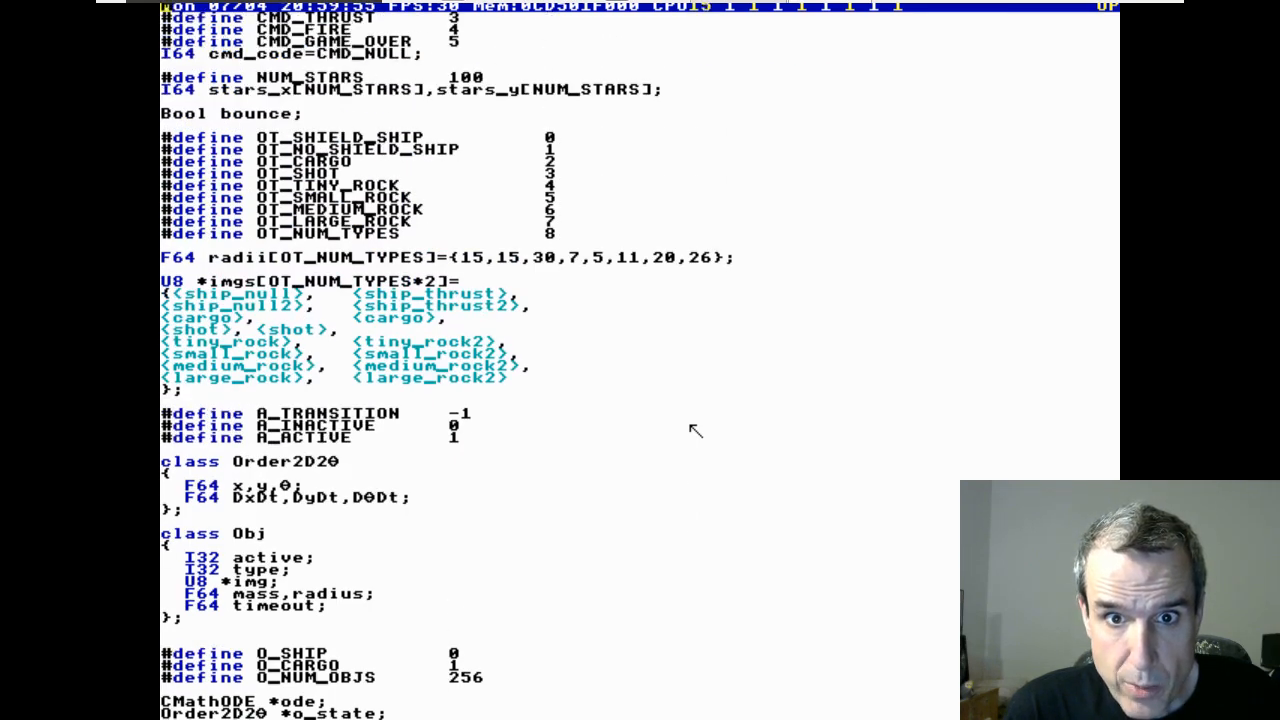
scroll(down, 3)
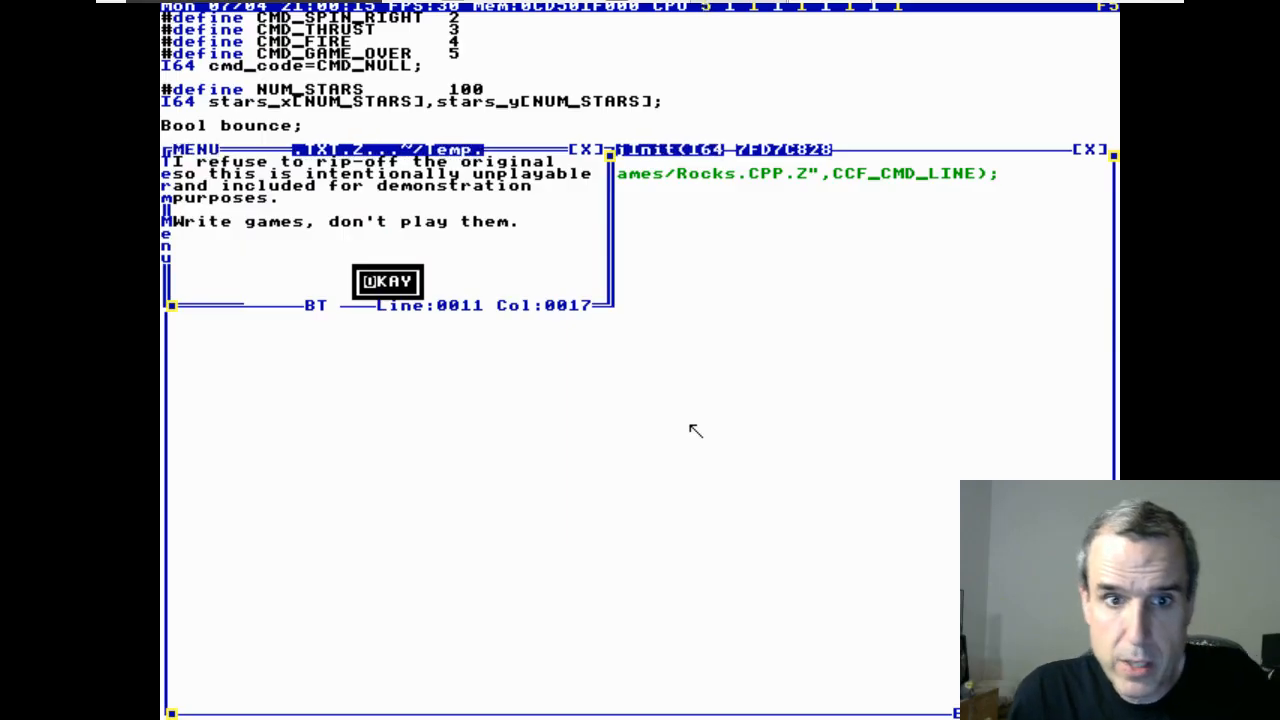
Accept the unplayable notice with OKAY and fly the escort ship among the asteroids
click(388, 280)
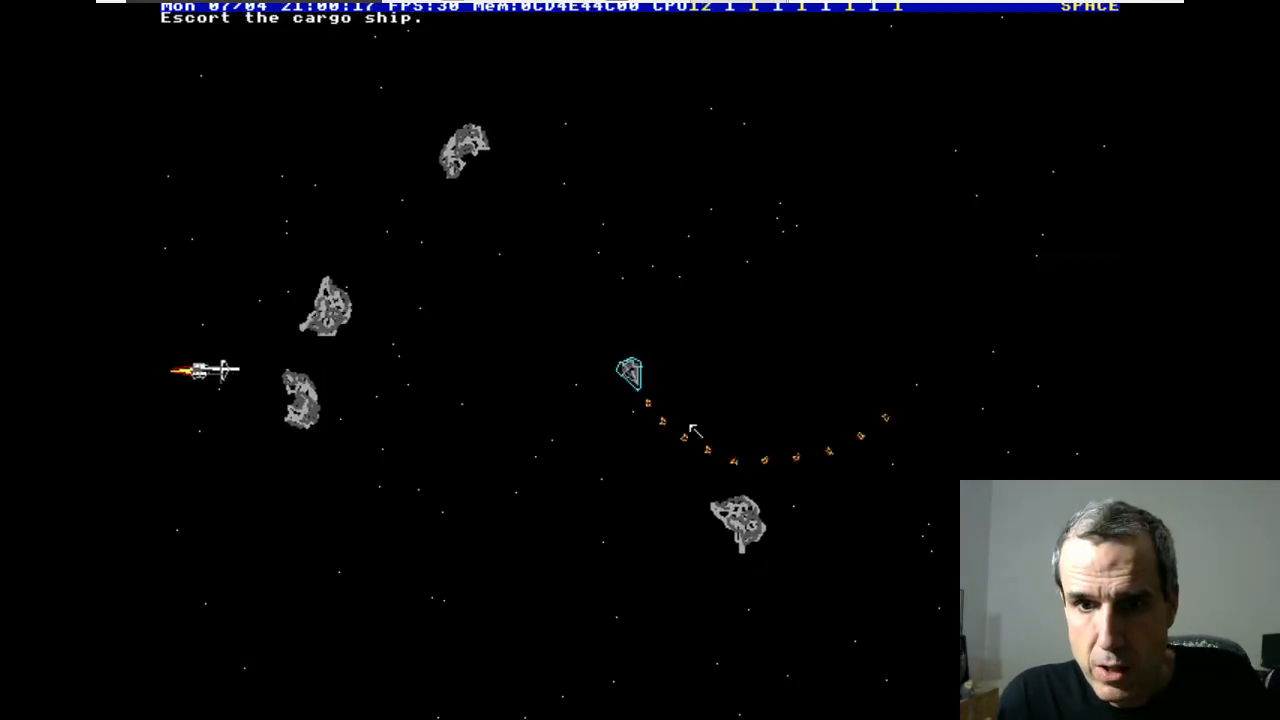
key(shift)
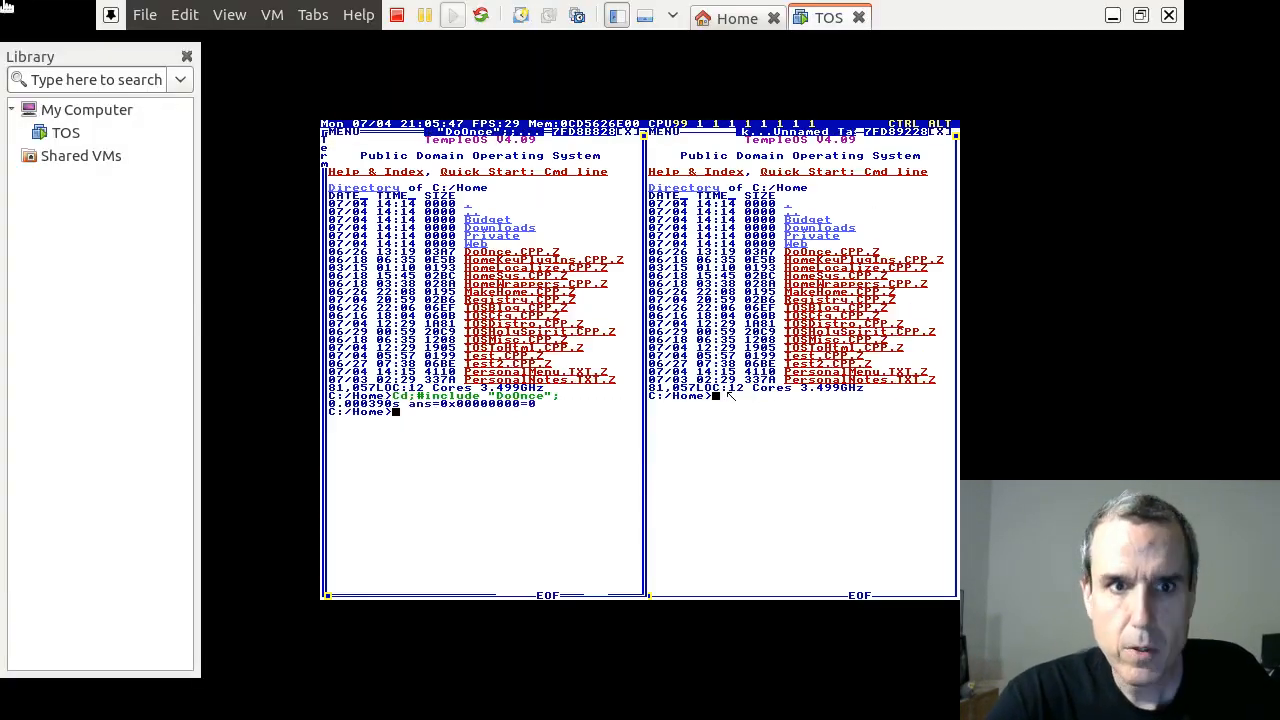
Show the View menu's Autosize choices: Autofit Guest, Stretch Guest and Center Guest
click(228, 14)
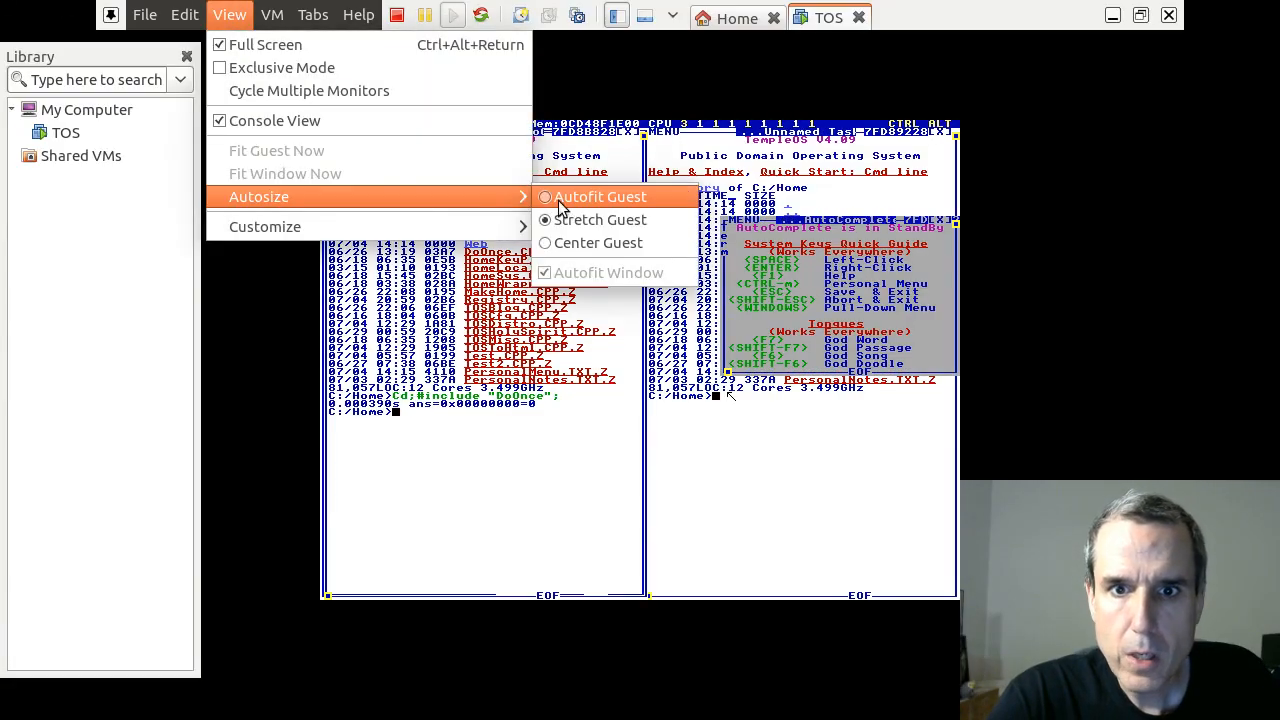